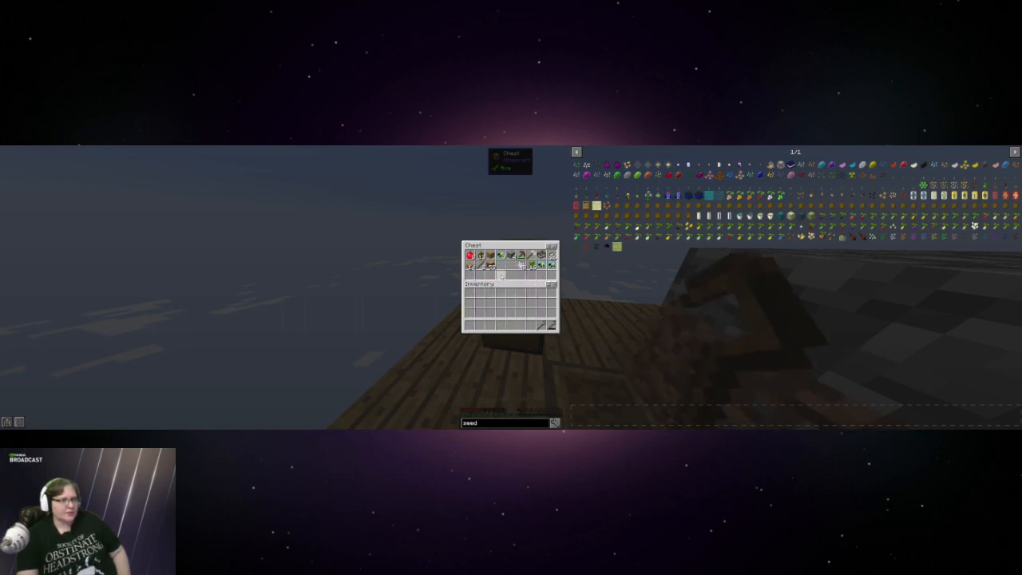
Leave the chest and head to the oak tree on the island for wood
key("Escape")
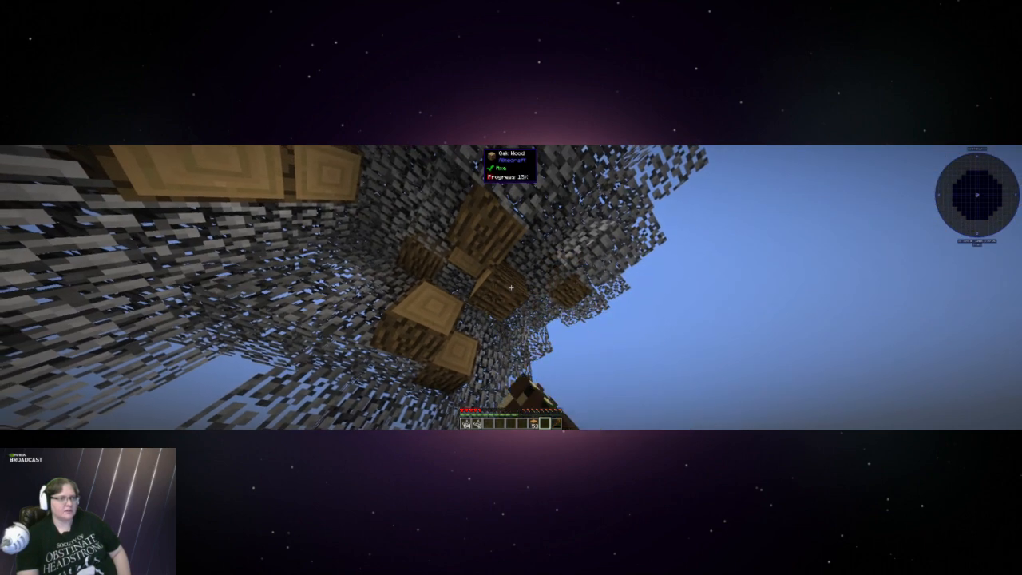
Chop the oak logs out of the tree, then return to the platform chest
left_click(508, 287)
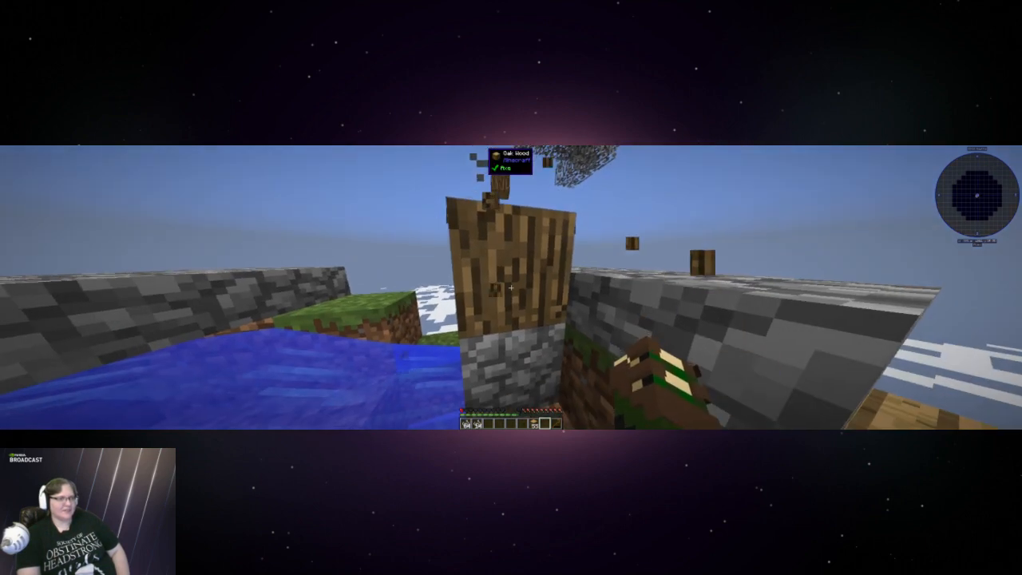
left_click(508, 286)
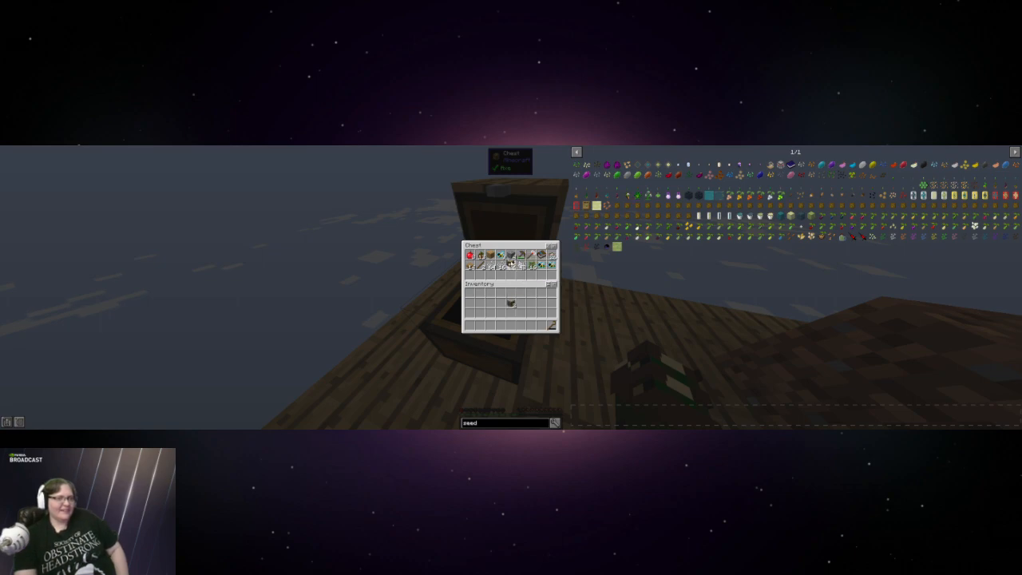
Take the stored item out of the chest and close it, leaving it empty
key("Escape")
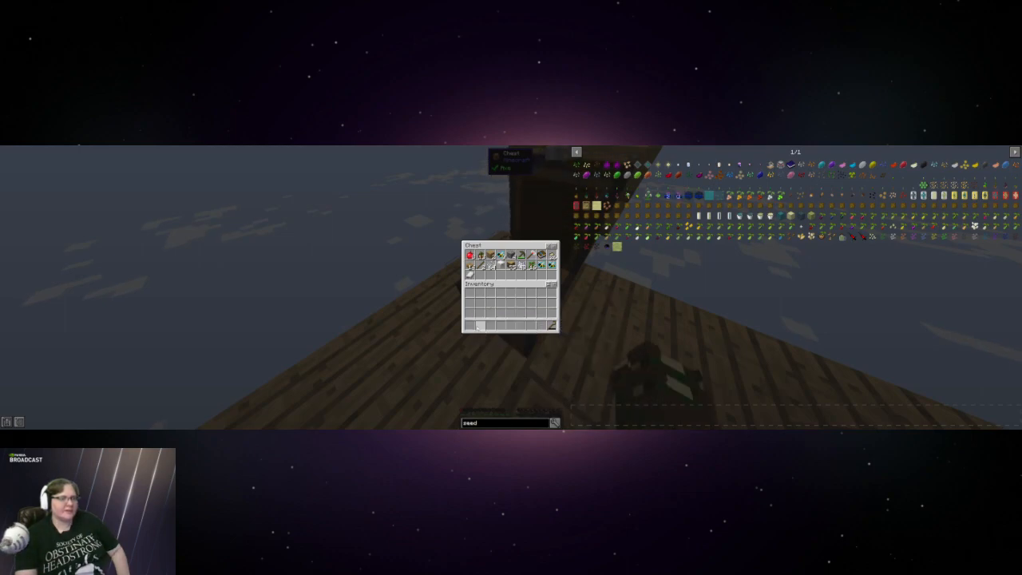
key("Escape")
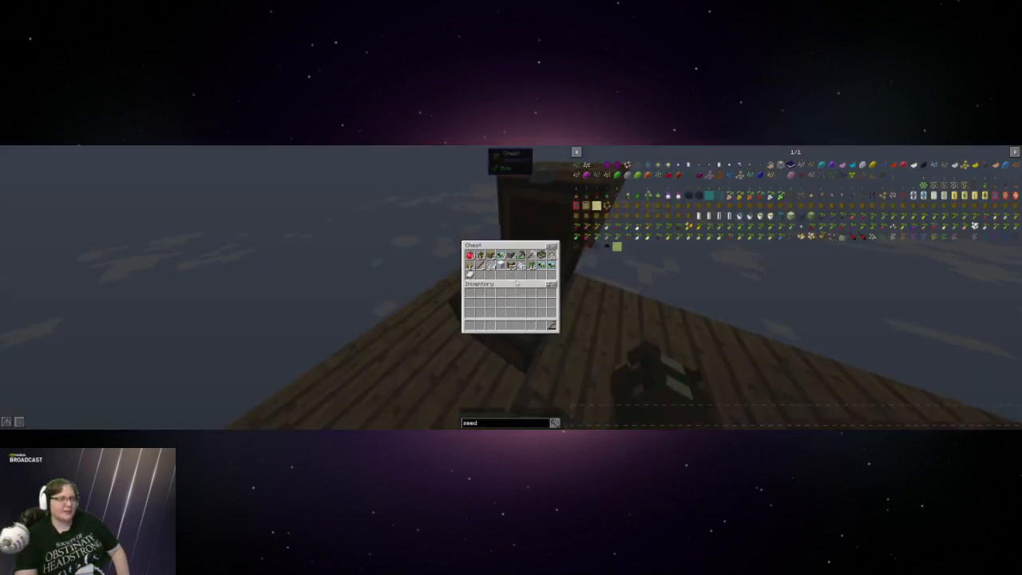
key("Escape")
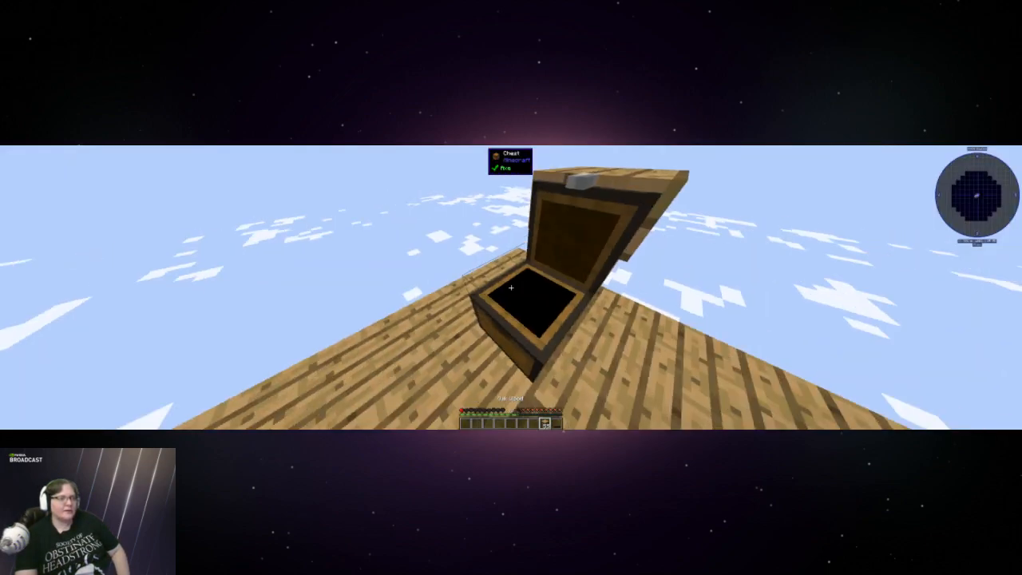
mouse_move(511, 287)
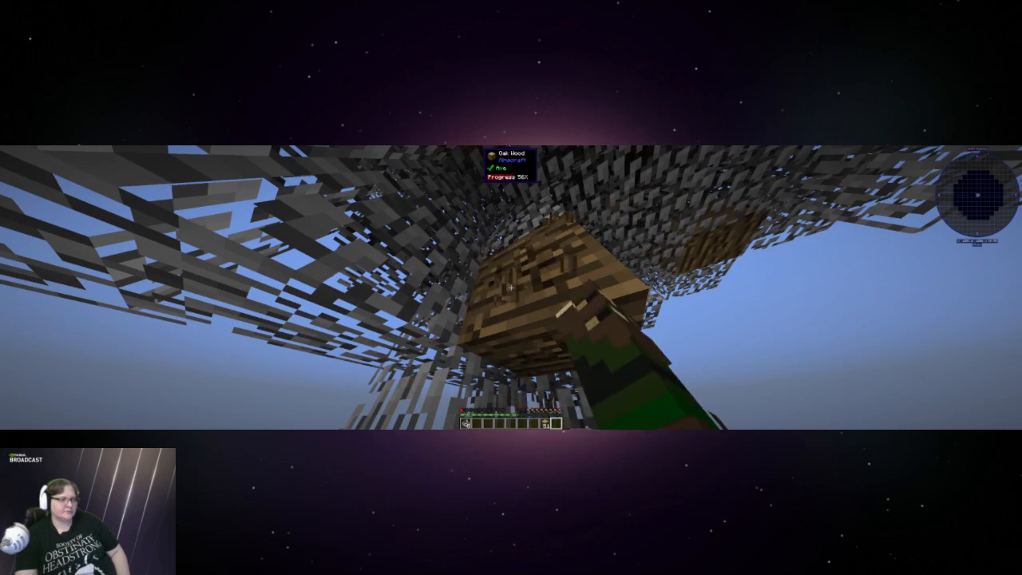
Break the infested leaves overhead and chop out another oak log
left_click(511, 288)
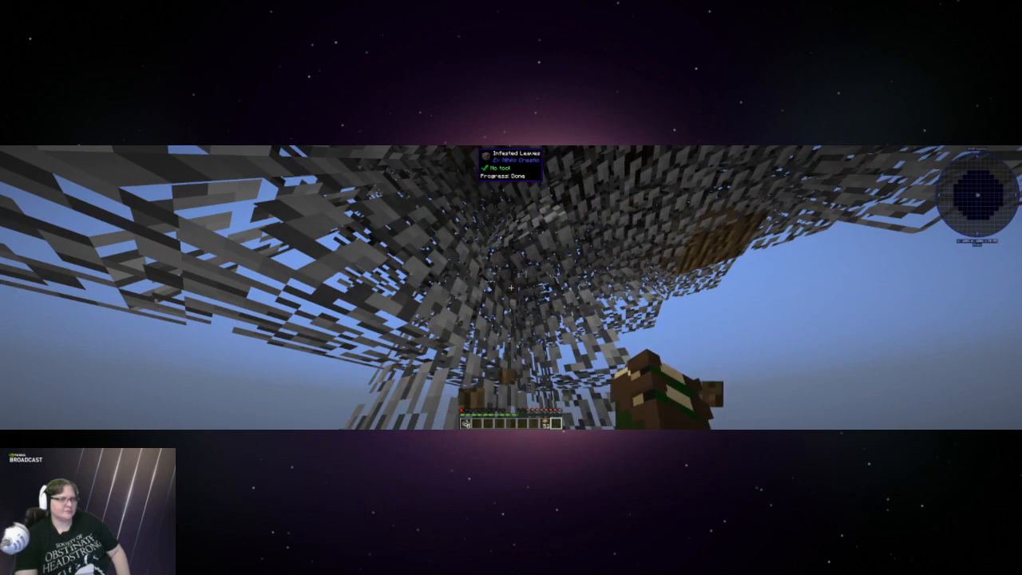
mouse_move(511, 288)
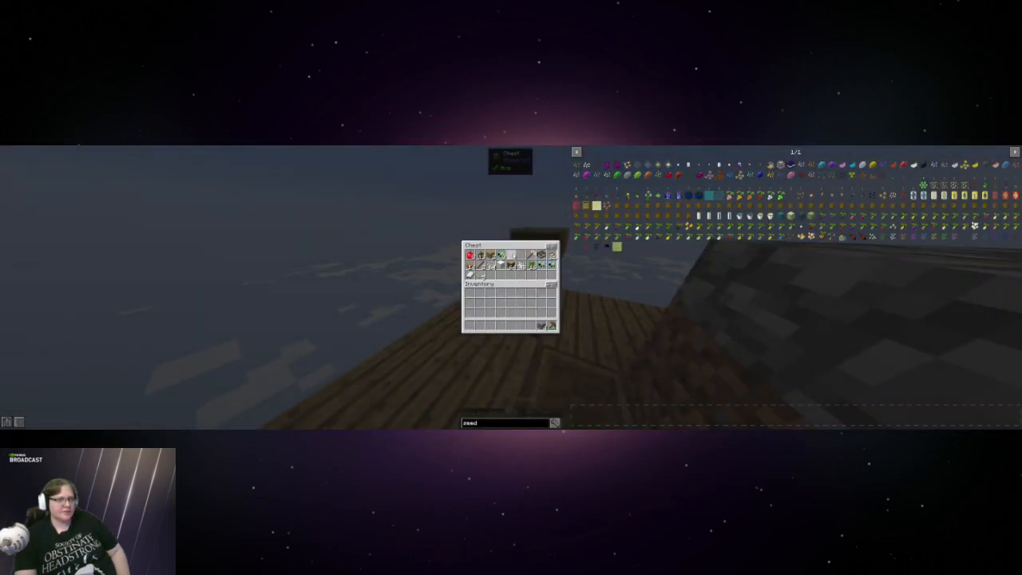
Mine cobblestone repeatedly from the water-and-lava generator with the pickaxe
key("Escape")
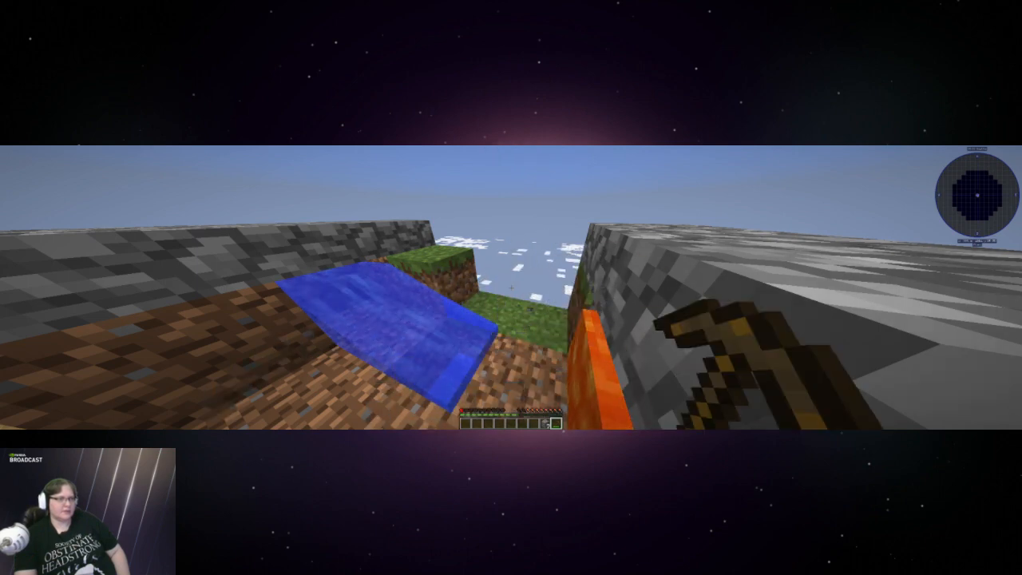
left_click(511, 319)
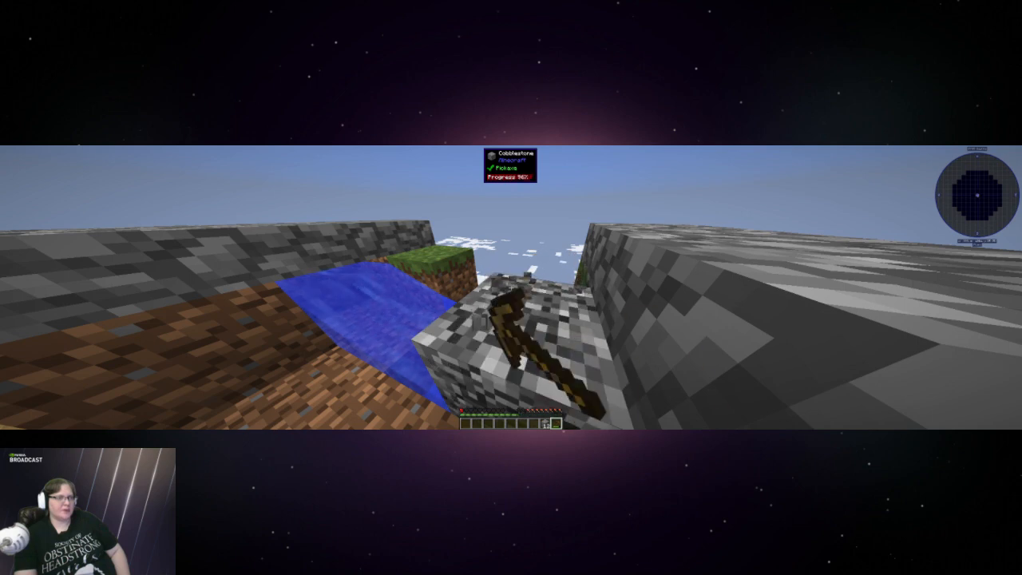
left_click(519, 336)
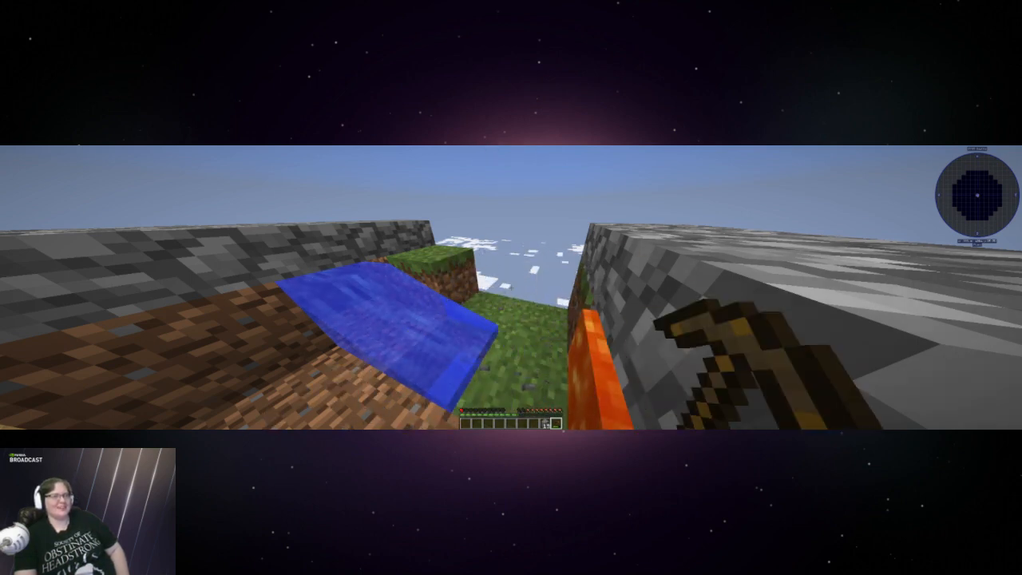
left_click(511, 320)
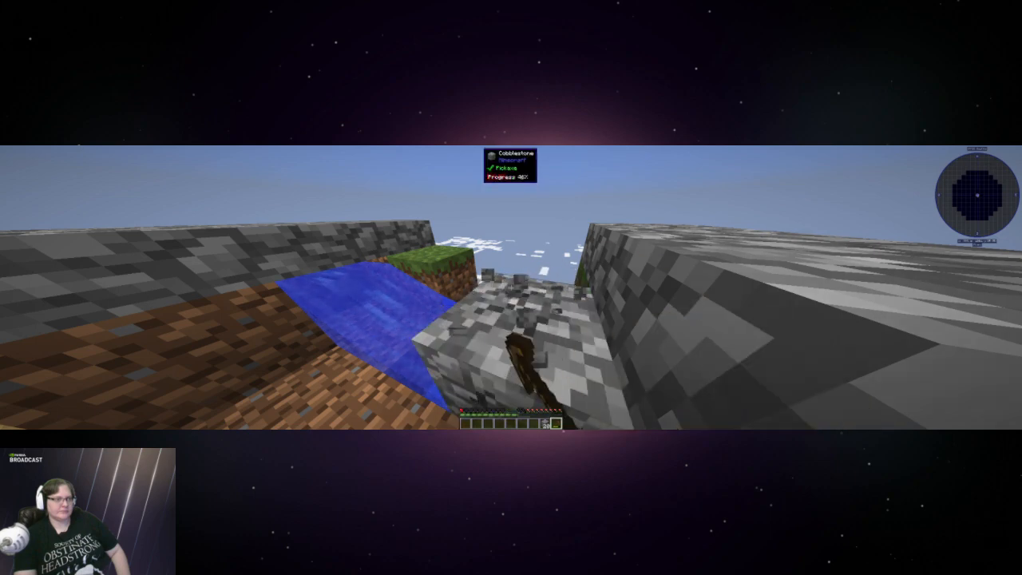
left_click(519, 335)
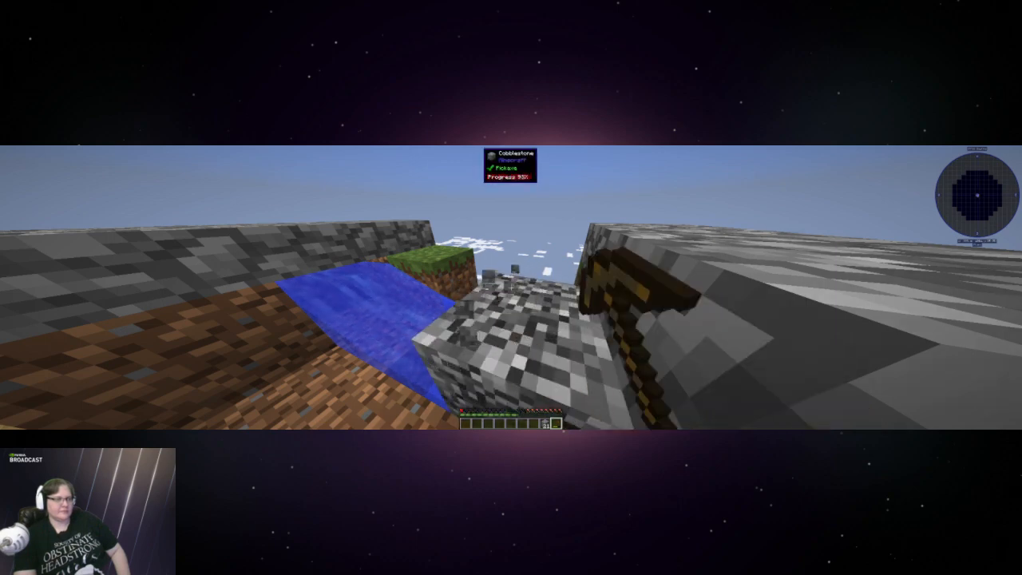
left_click(511, 320)
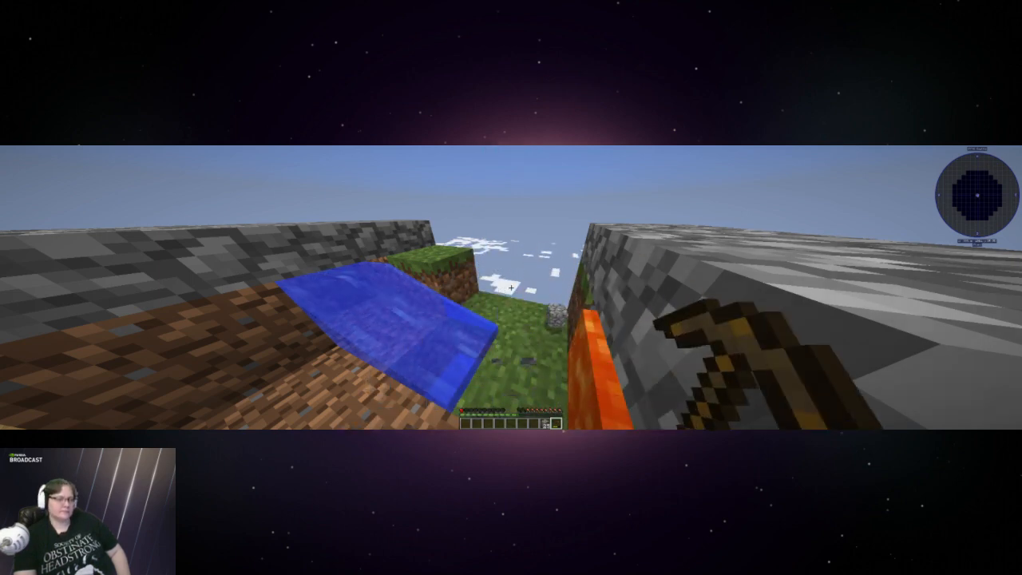
left_click(508, 288)
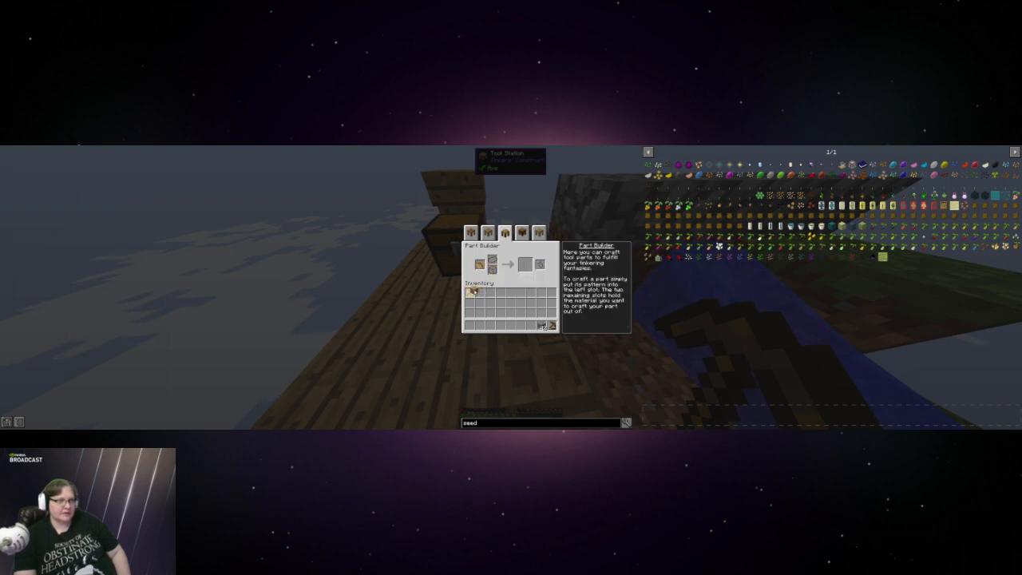
Check the Pattern Chest's stored patterns, then view the Part Builder's tool-part info
left_click(481, 264)
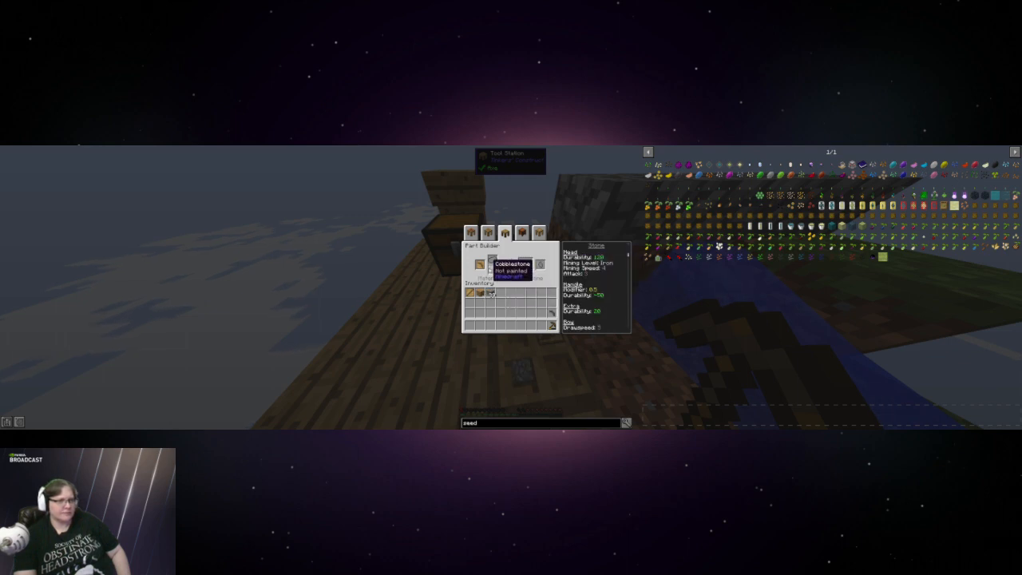
left_click(524, 231)
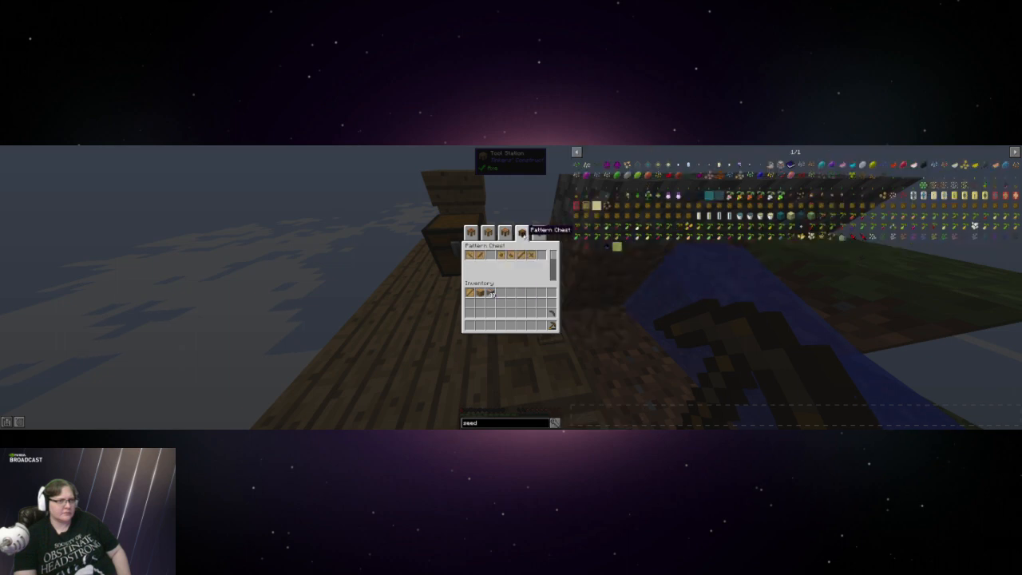
left_click(520, 233)
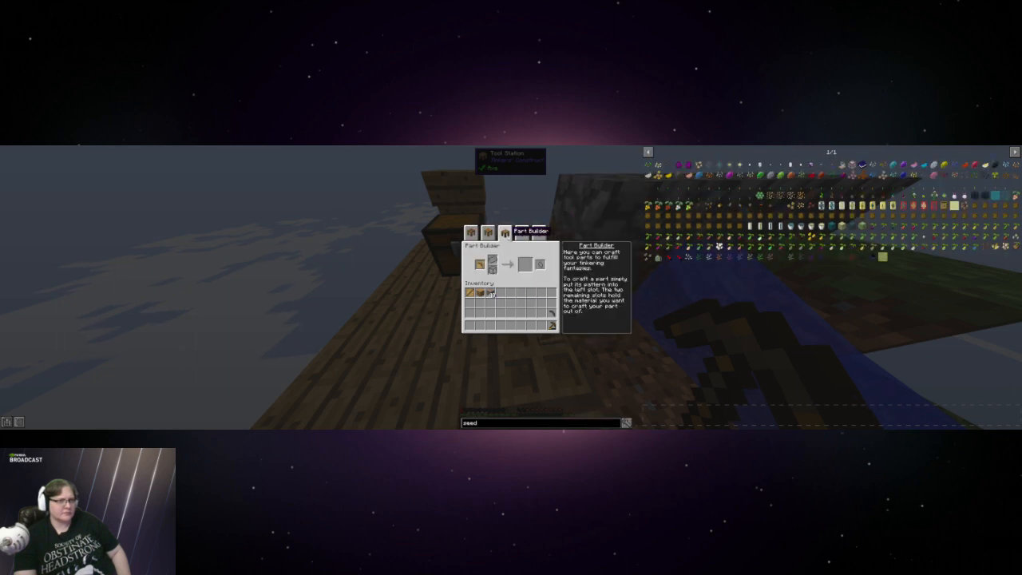
left_click(521, 234)
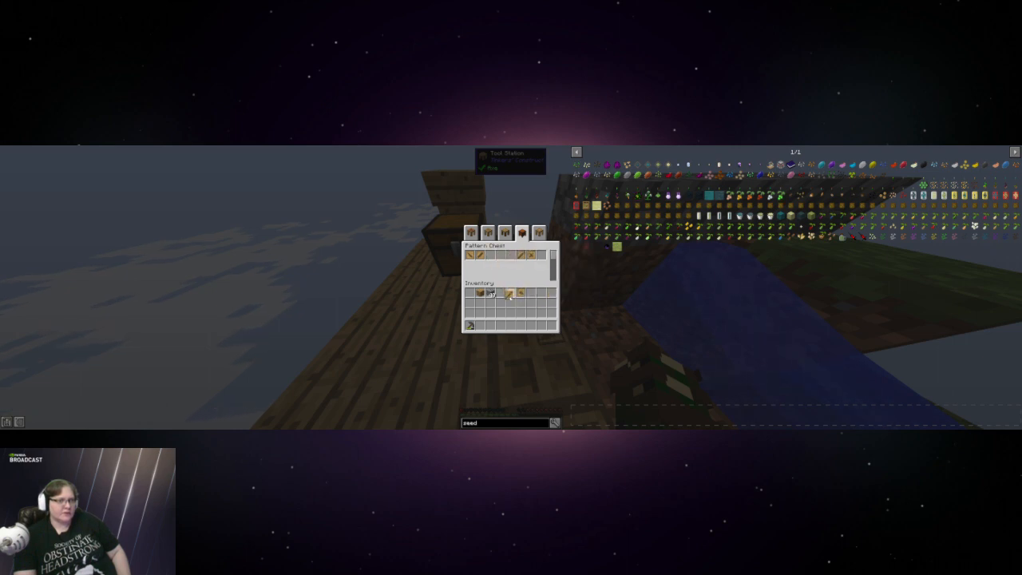
Stash the patterns in the Pattern Chest, review tool recipes, and leave the station
left_click(487, 232)
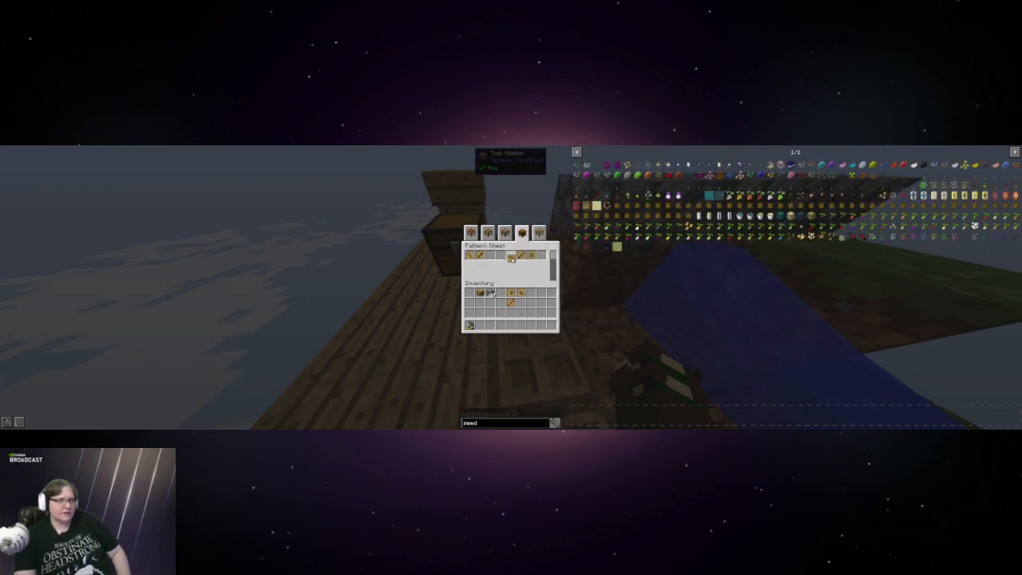
left_click(508, 233)
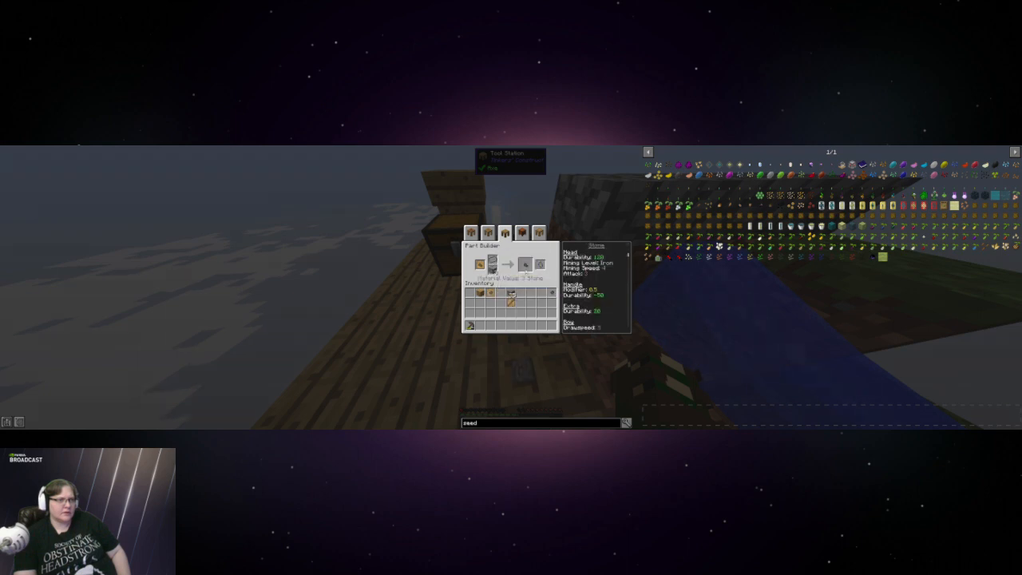
mouse_move(511, 265)
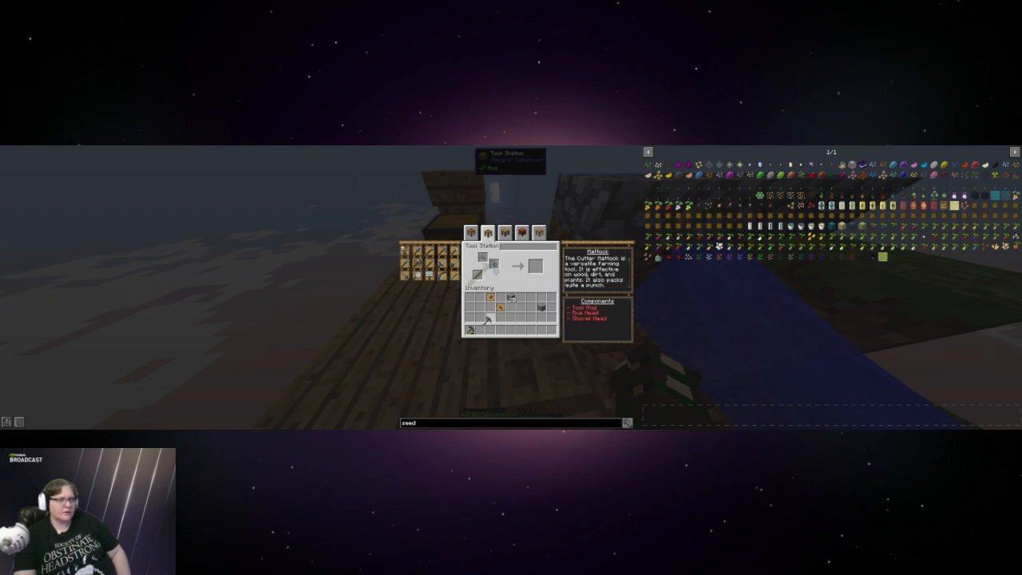
left_click(520, 233)
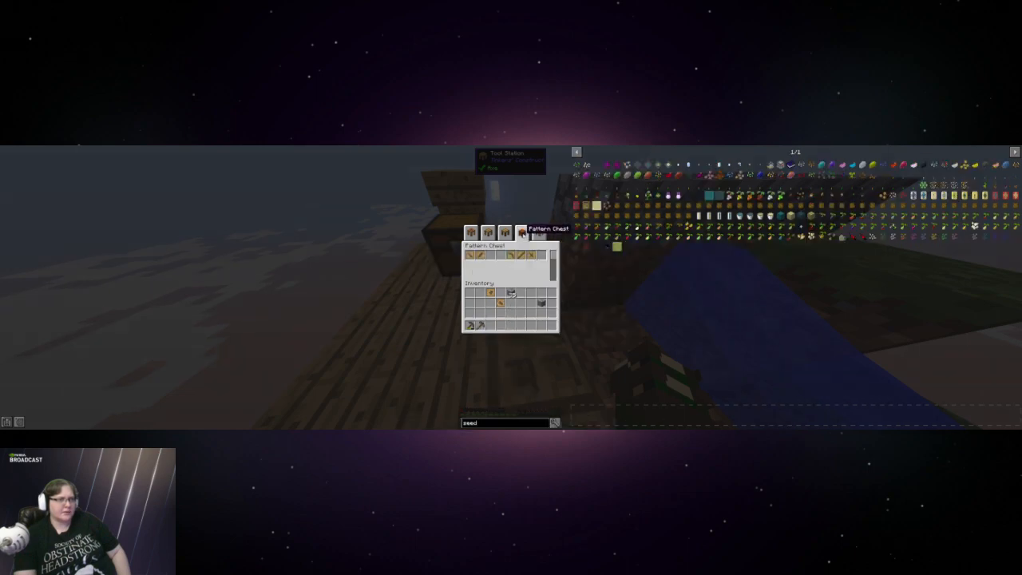
key("Escape")
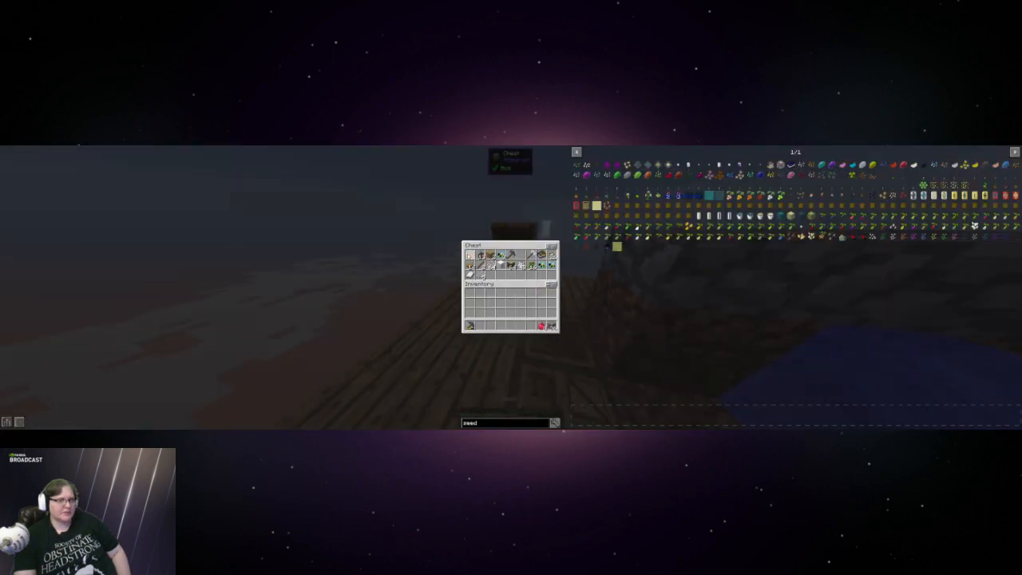
key("Escape")
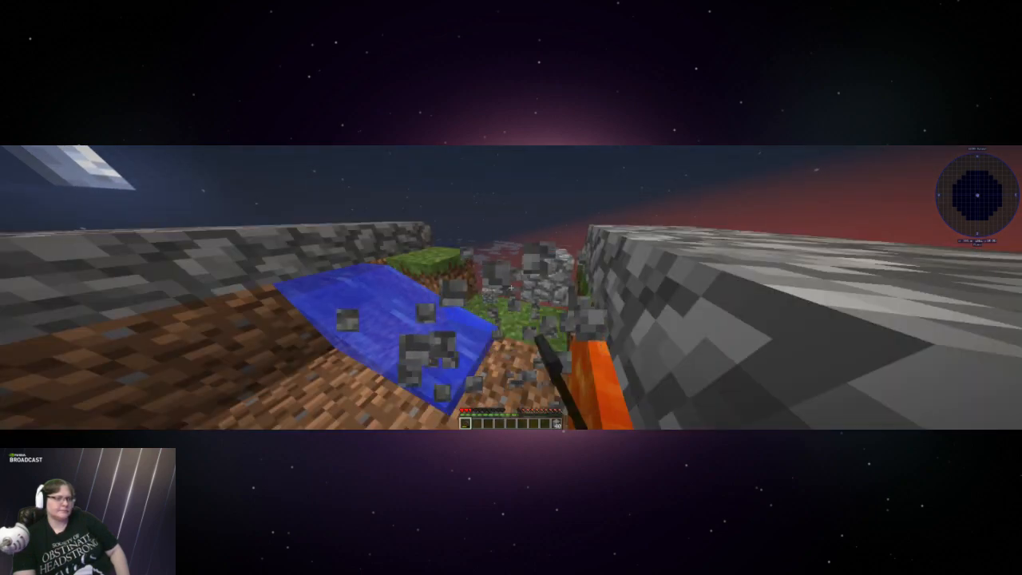
Mine more cobblestone from the generator beside the water with the new tool
left_click(511, 288)
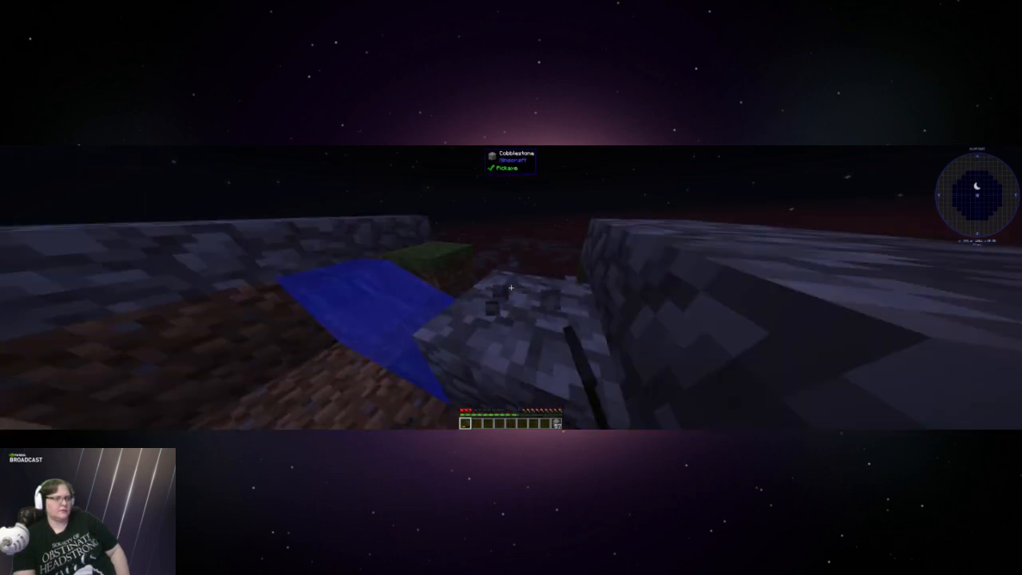
left_click(512, 311)
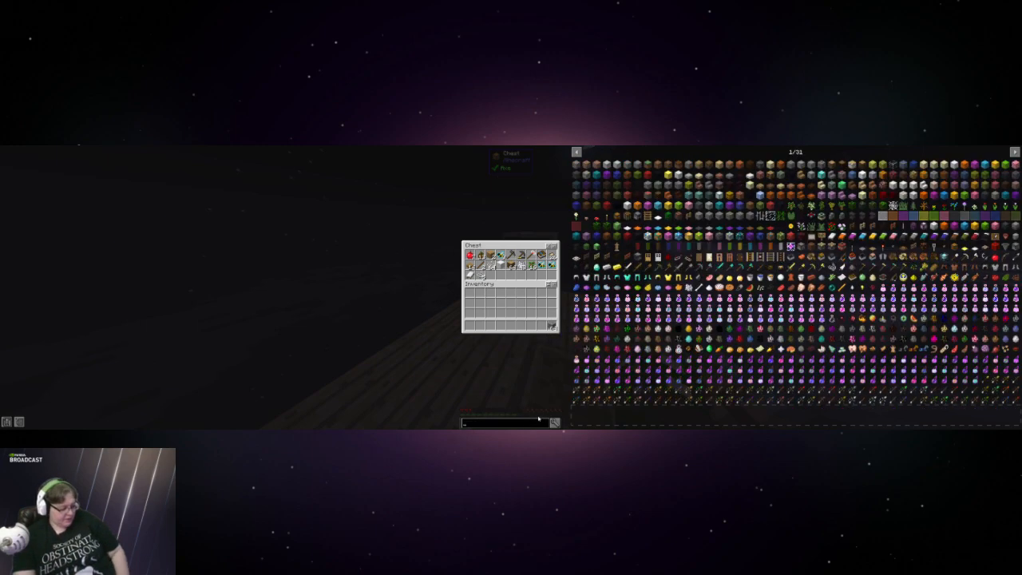
Look up 'furn' in JEI and craft a furnace from cobblestone
type("furnace")
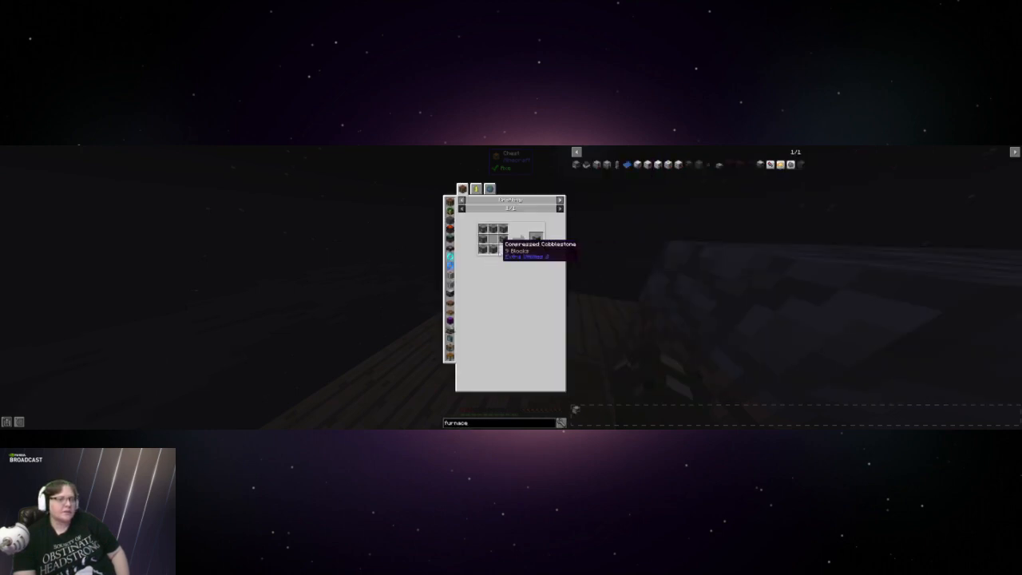
key("Escape")
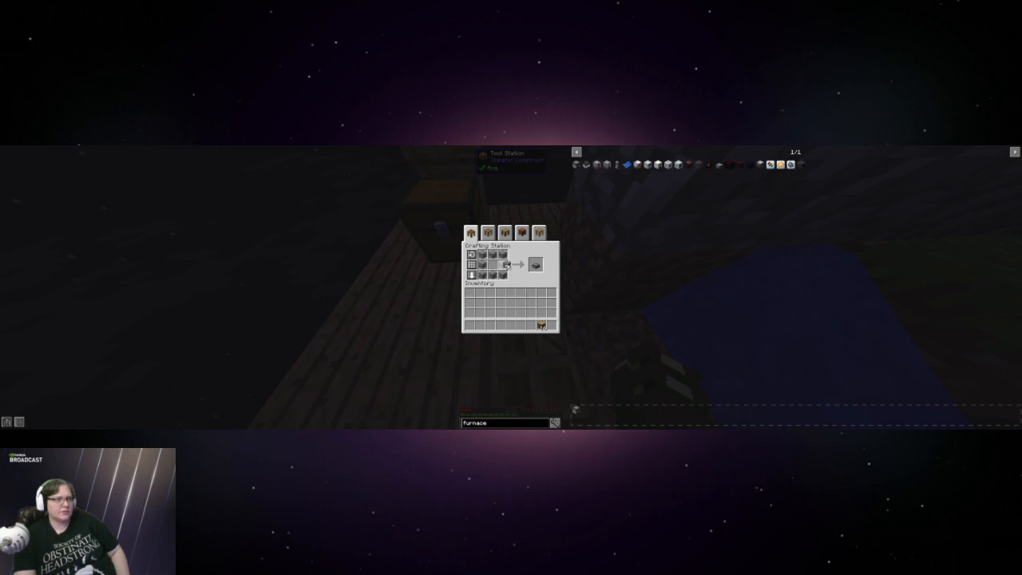
left_click(537, 265)
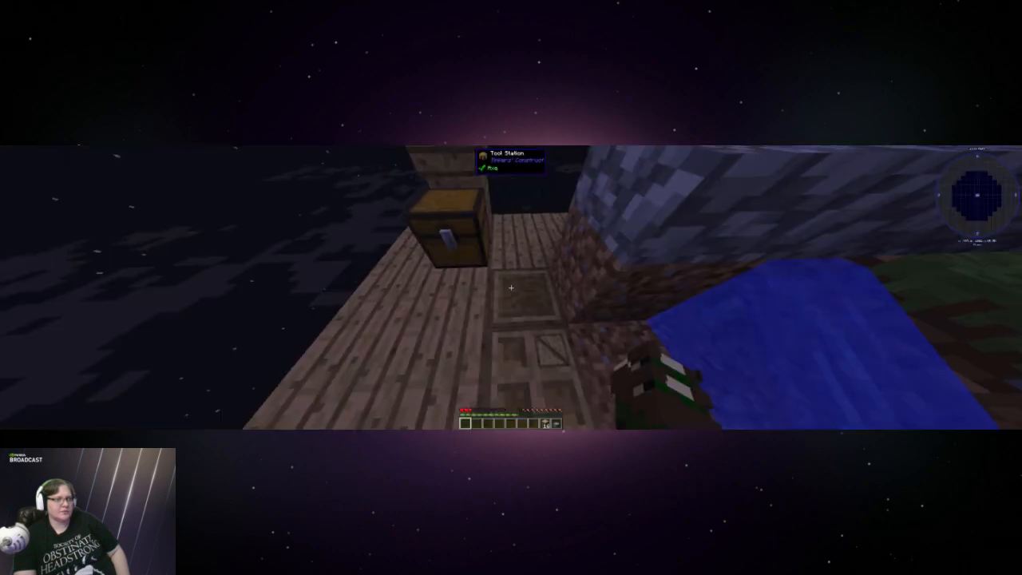
mouse_move(511, 288)
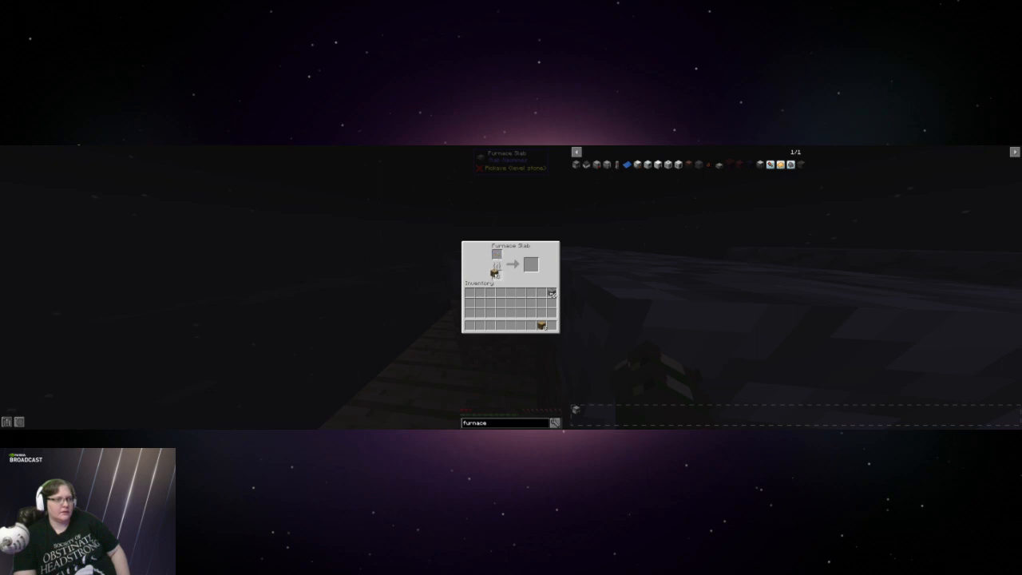
mouse_move(543, 325)
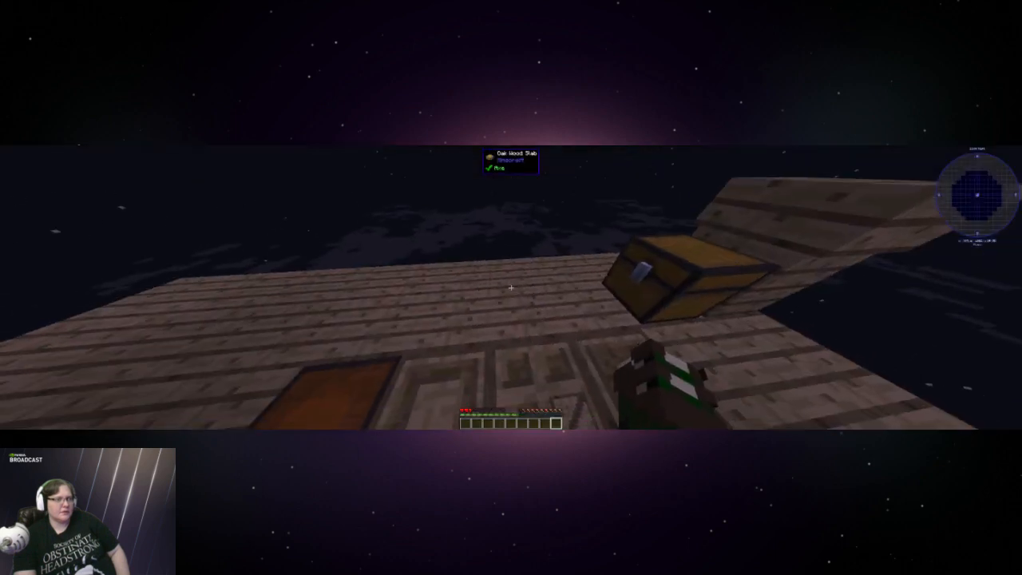
mouse_move(511, 288)
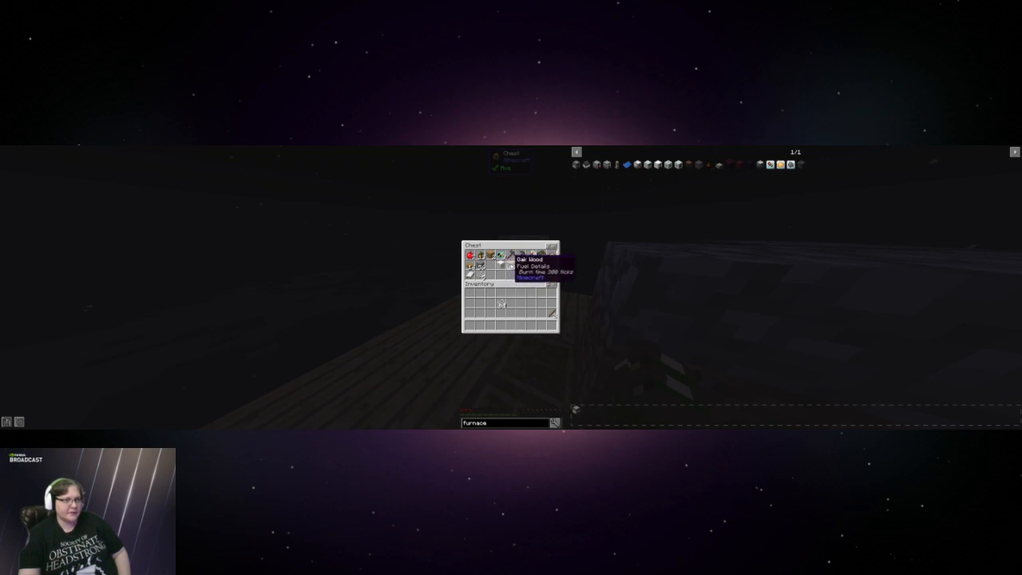
Assemble the tool parts at the Tool Station and take the finished tool, completing a quest
key("Escape")
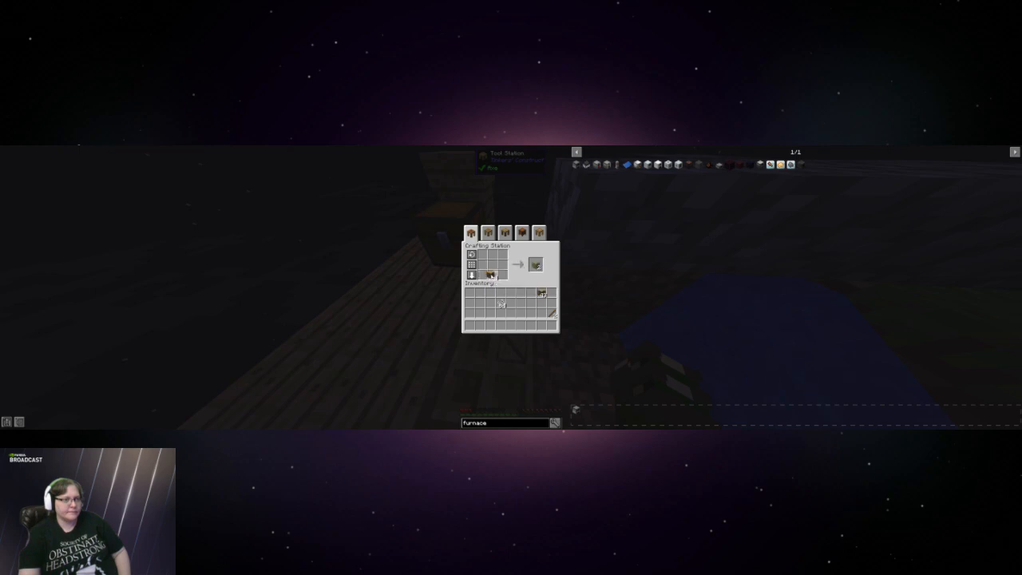
left_click(535, 265)
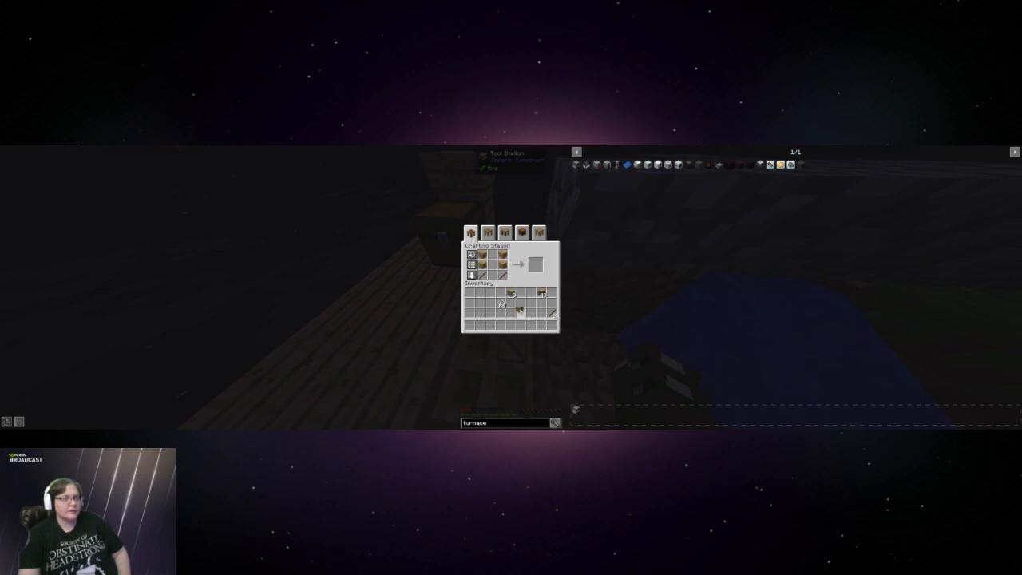
mouse_move(542, 293)
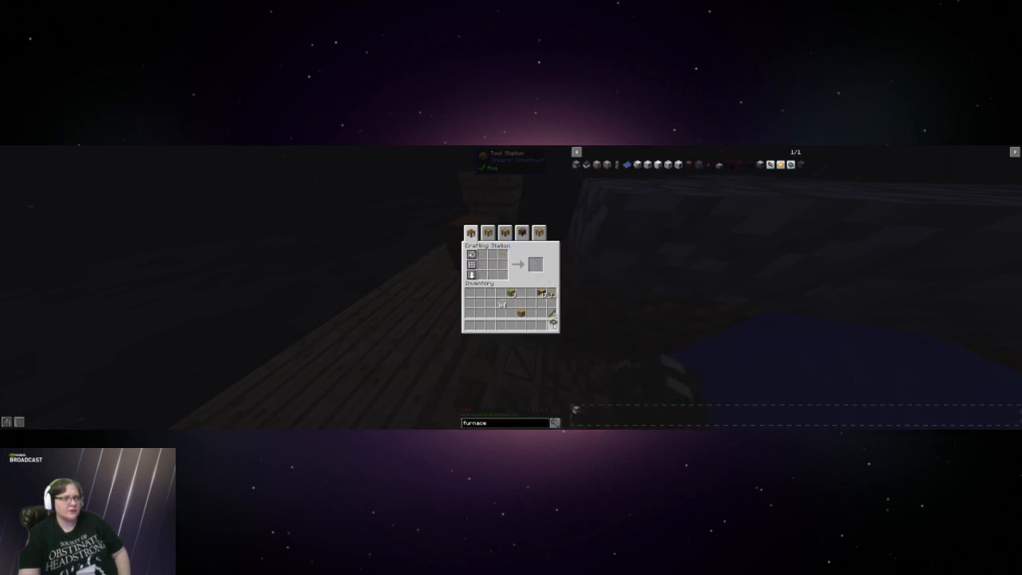
left_click(483, 254)
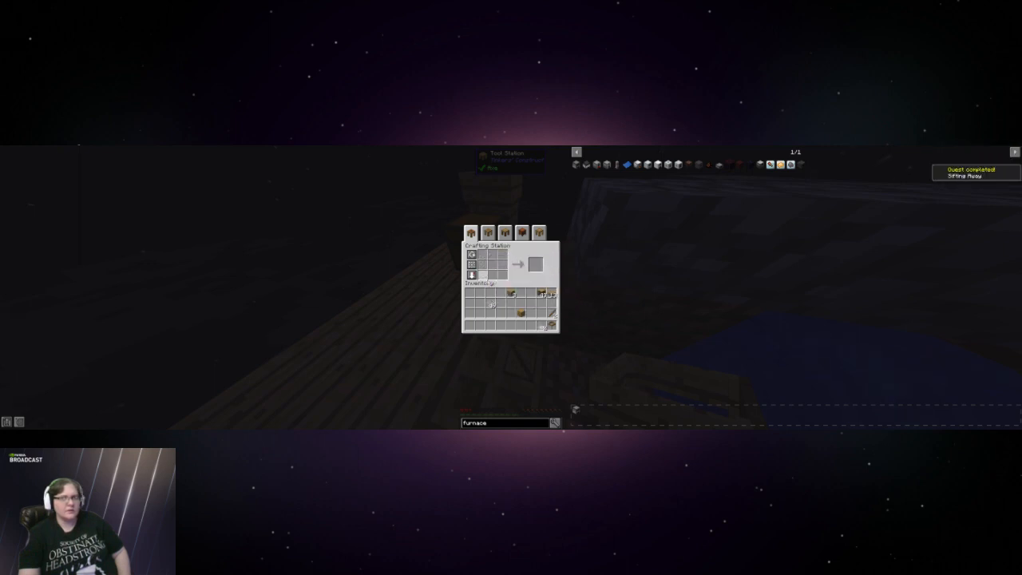
mouse_move(542, 294)
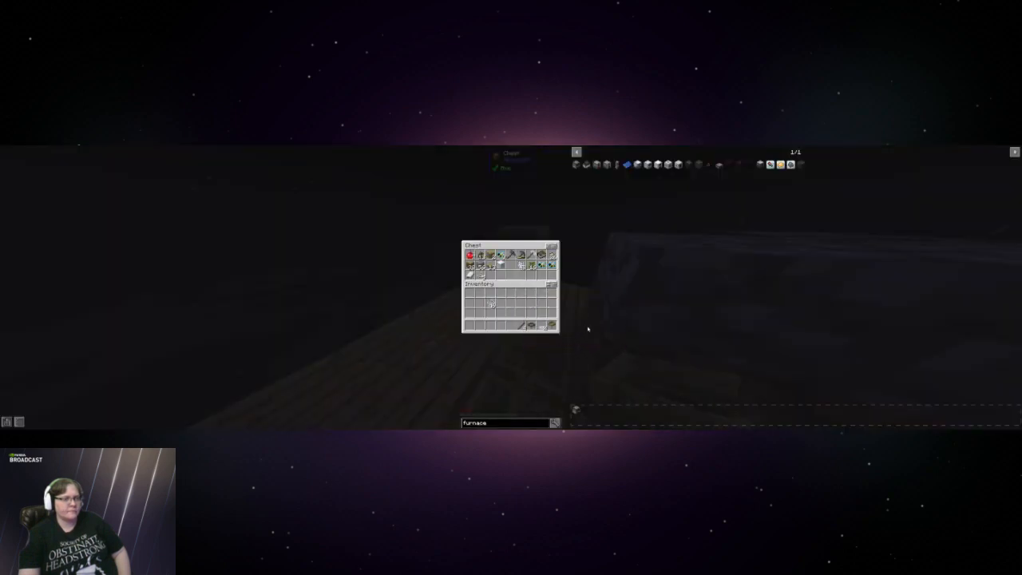
Close the chest, inspect the furnace's smelting contents, and close the furnace
key("Escape")
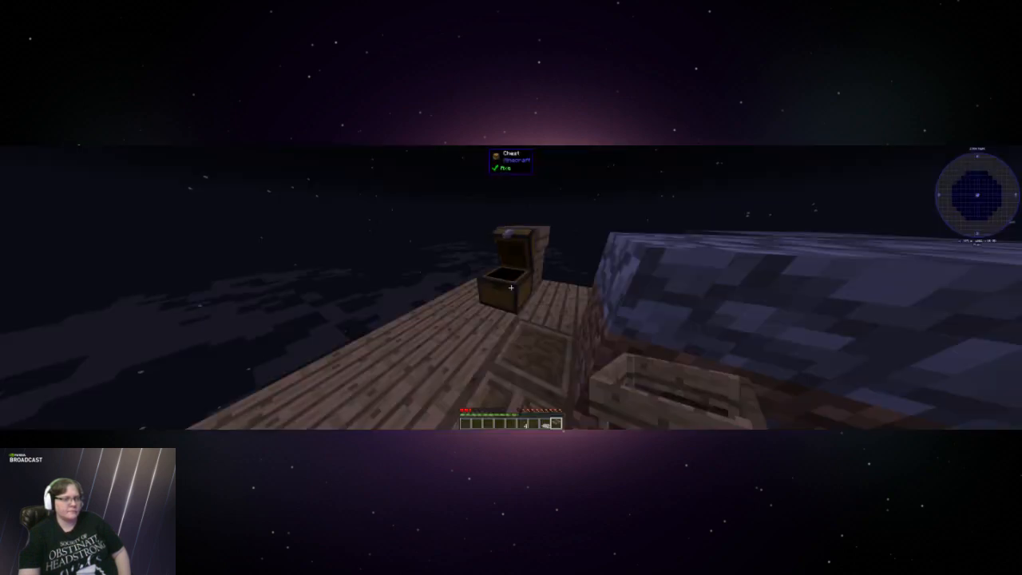
mouse_move(511, 288)
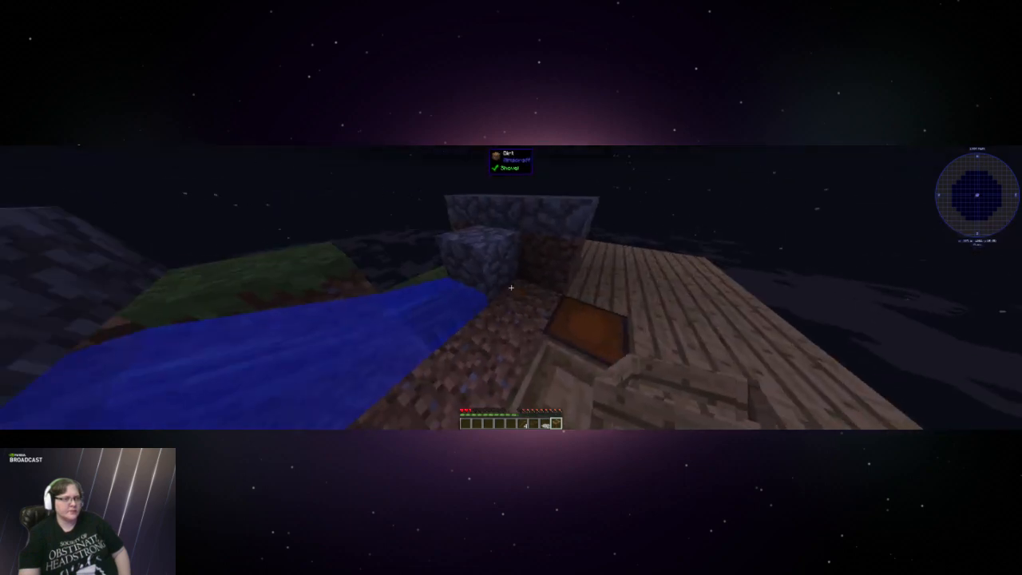
mouse_move(511, 288)
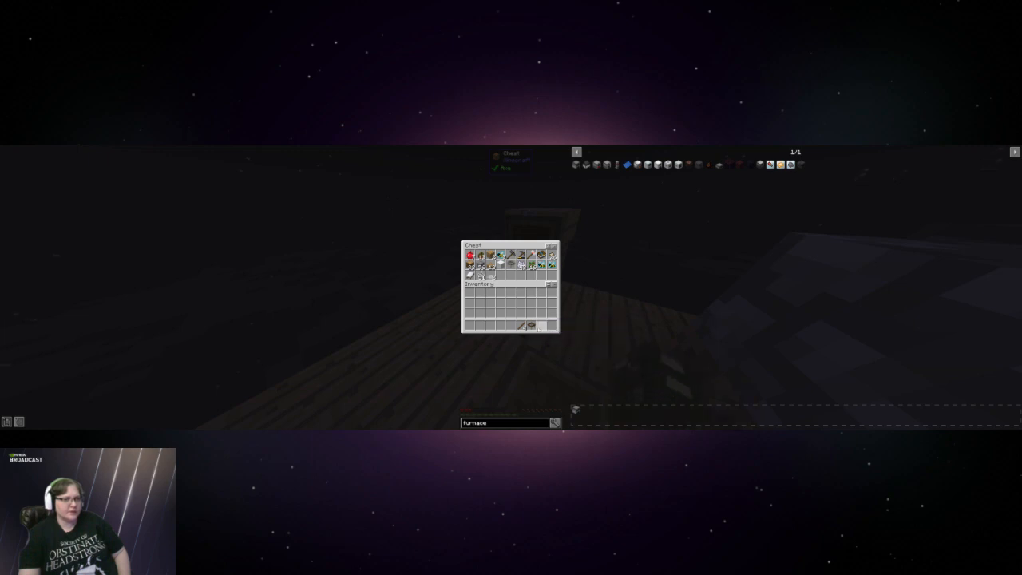
key("Escape")
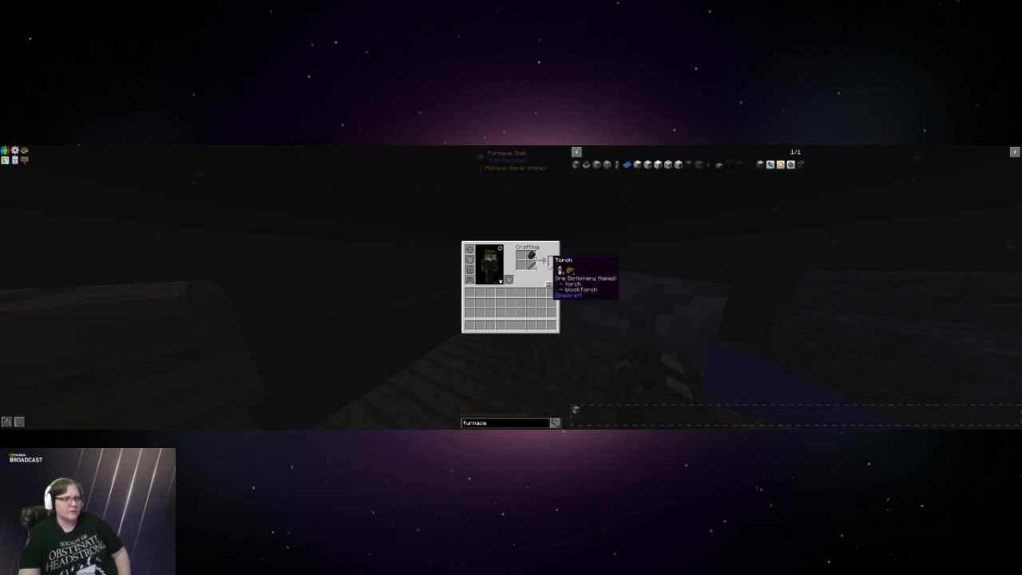
key("Escape")
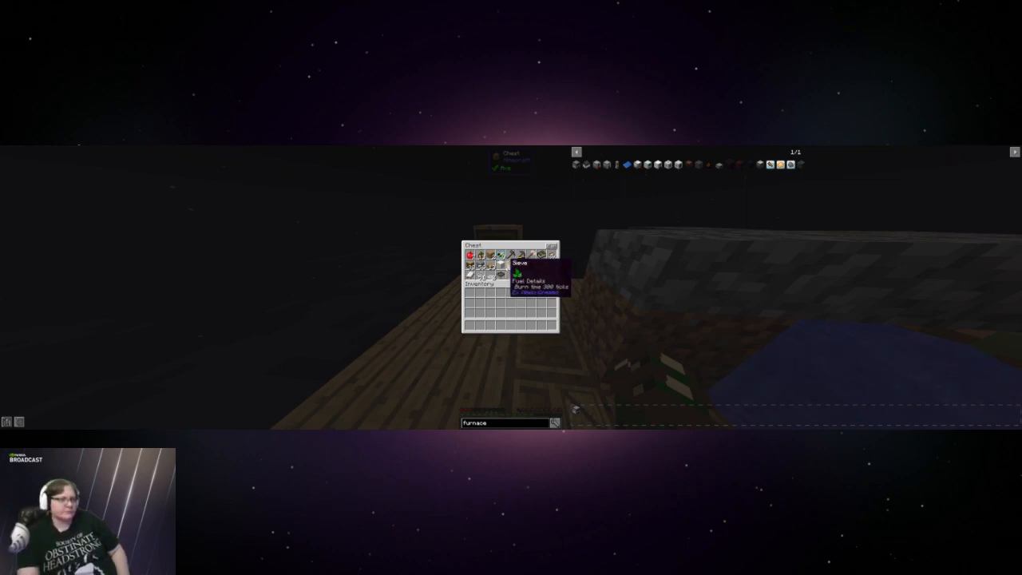
Move the cobblestone stack from the storage chest to the hotbar and close the chest
key("Escape")
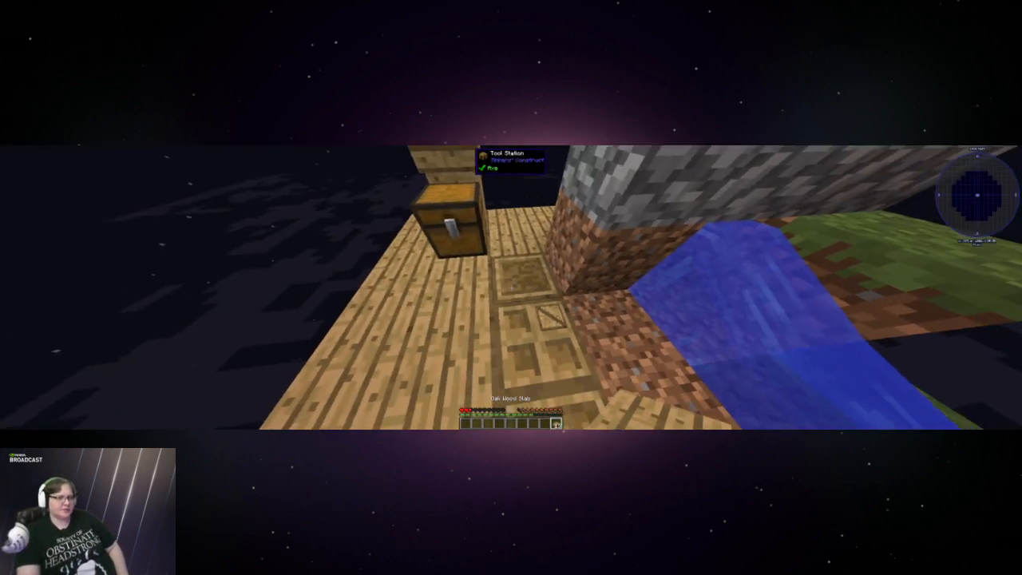
mouse_move(511, 287)
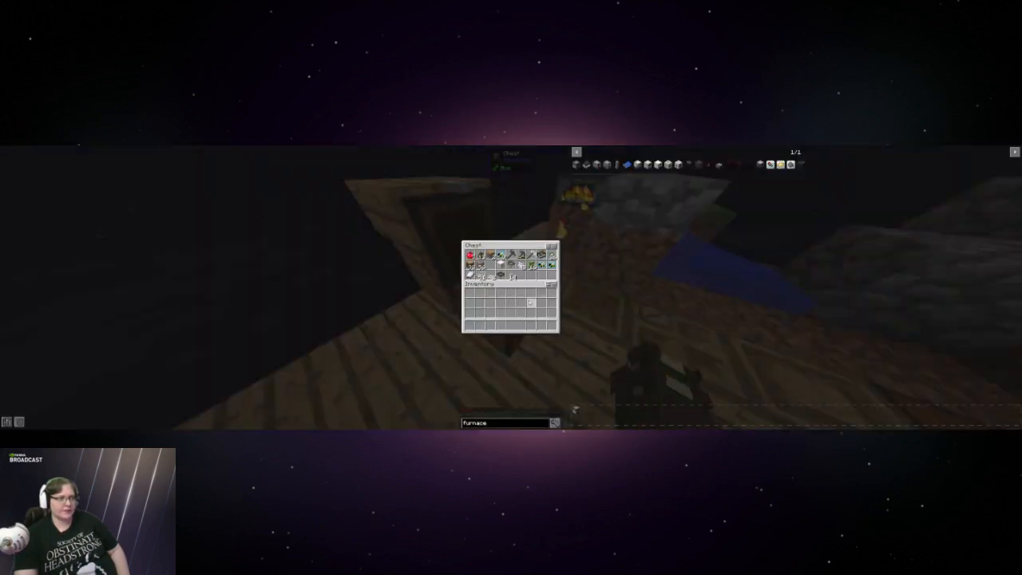
mouse_move(518, 275)
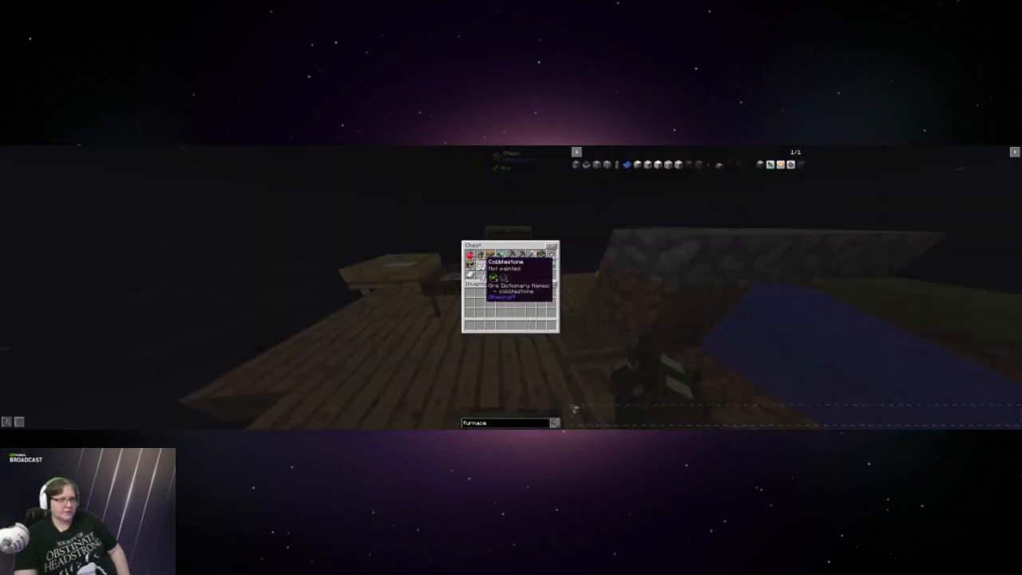
key("Escape")
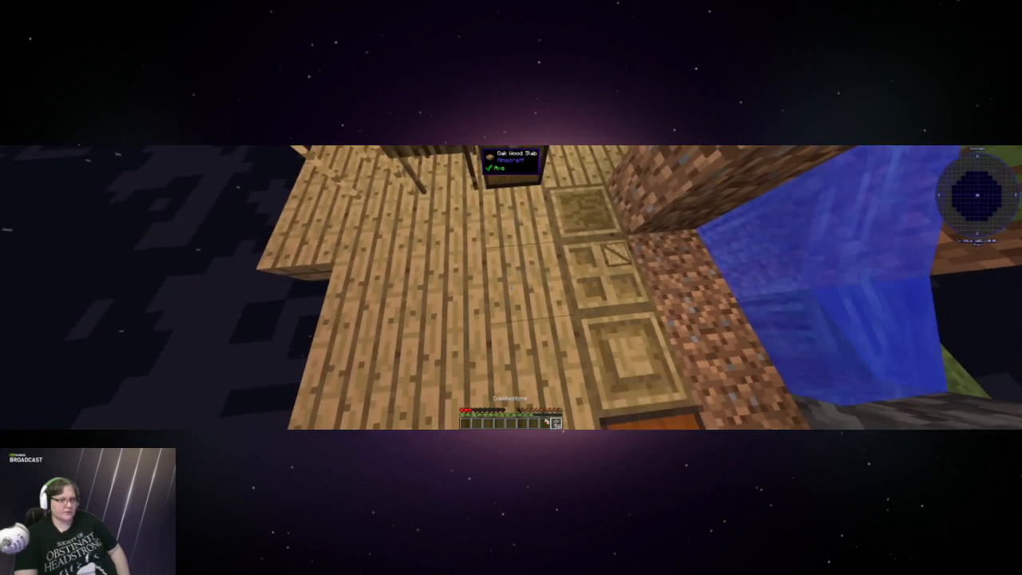
mouse_move(511, 287)
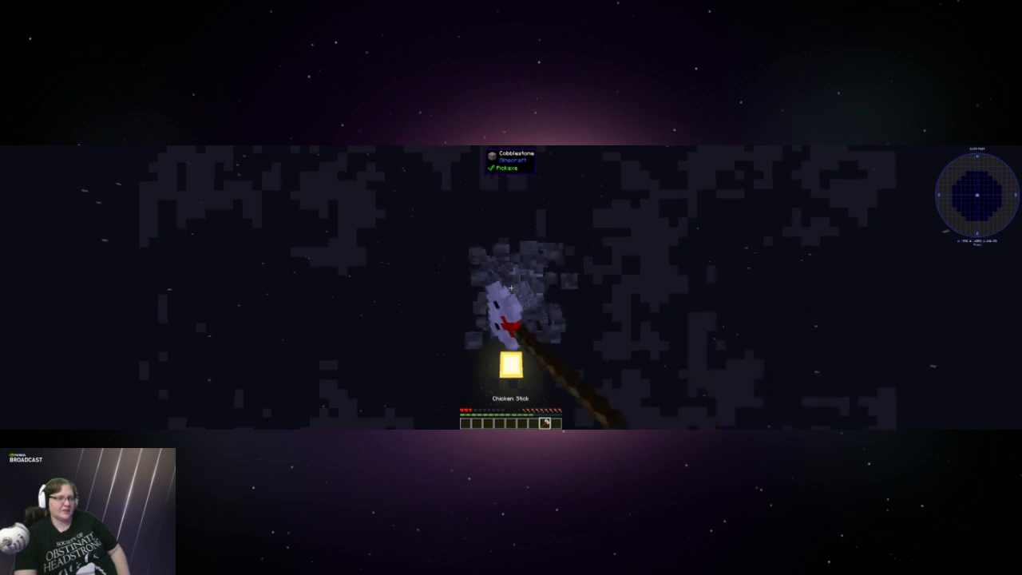
Break the generator's cobblestone block with the pickaxe, then the regenerated one
left_click(511, 288)
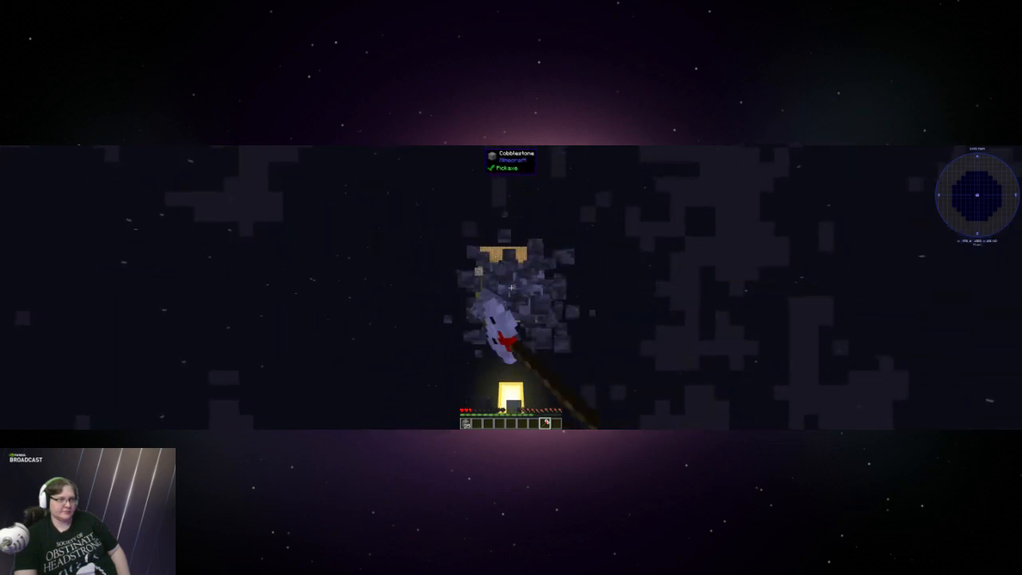
left_click(509, 287)
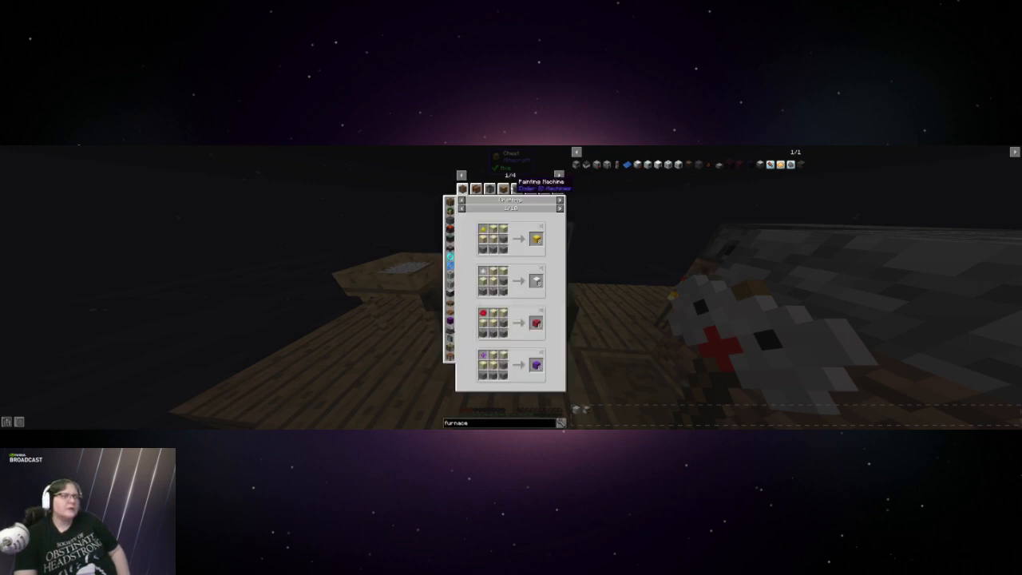
mouse_move(533, 189)
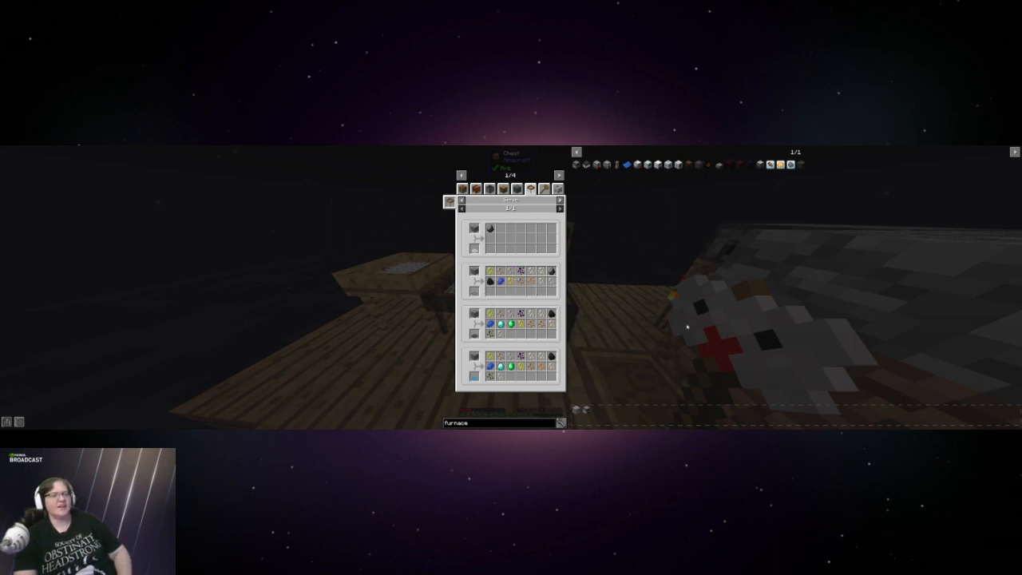
mouse_move(667, 282)
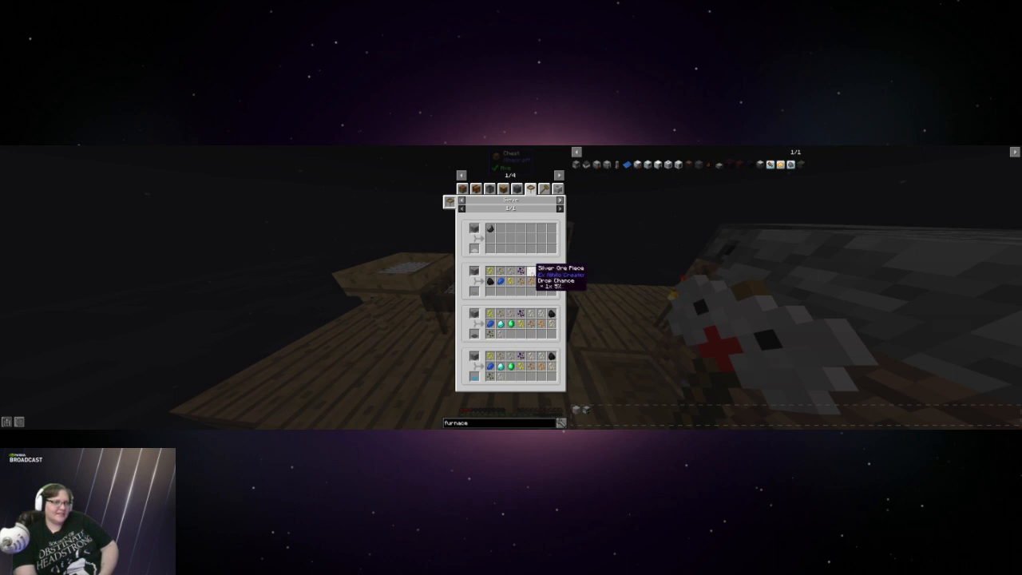
mouse_move(520, 281)
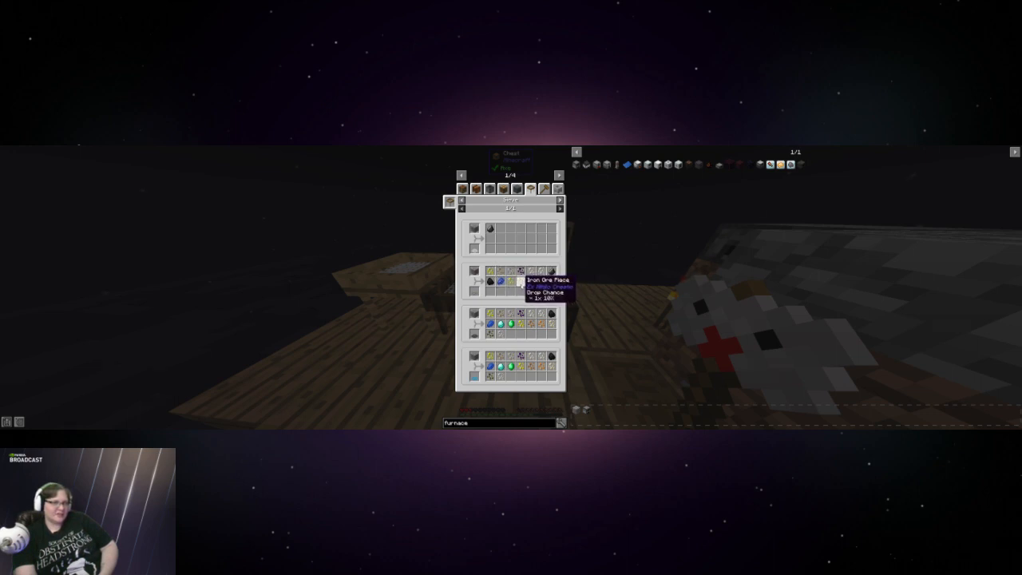
mouse_move(610, 341)
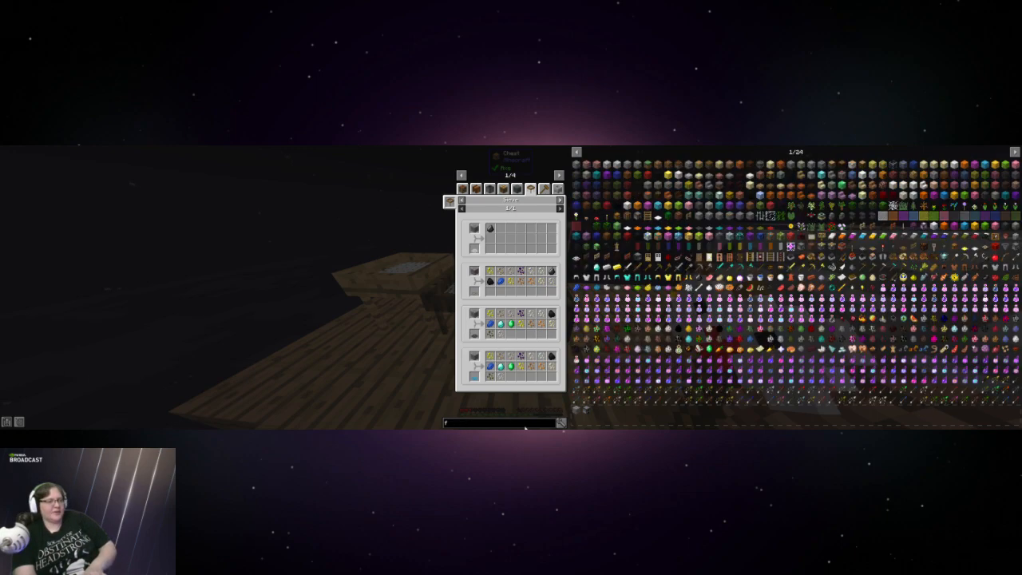
Search JEI for 'bucket', 'treated_' and 'coke' to view their recipes
type("buckete")
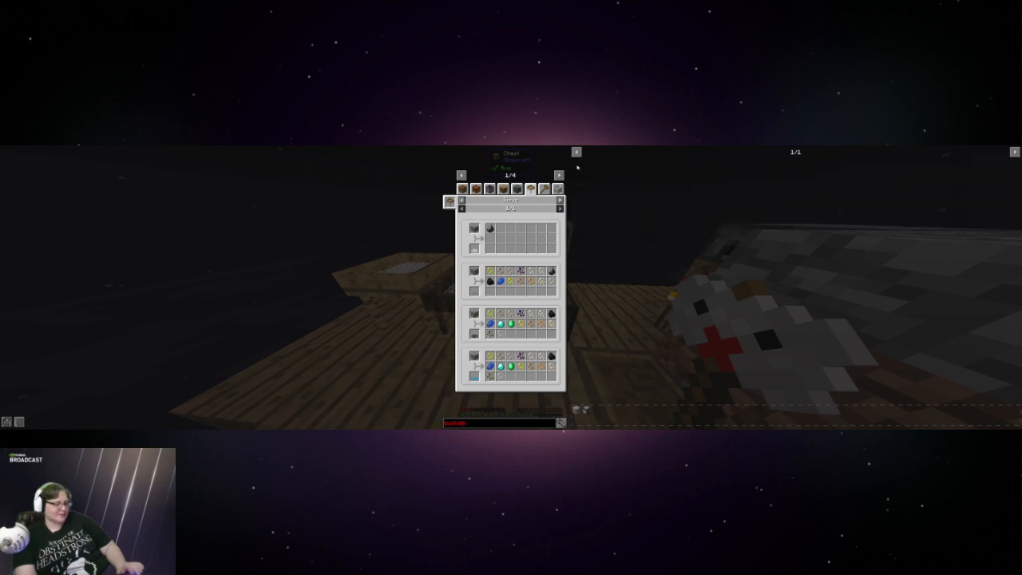
type("bucket")
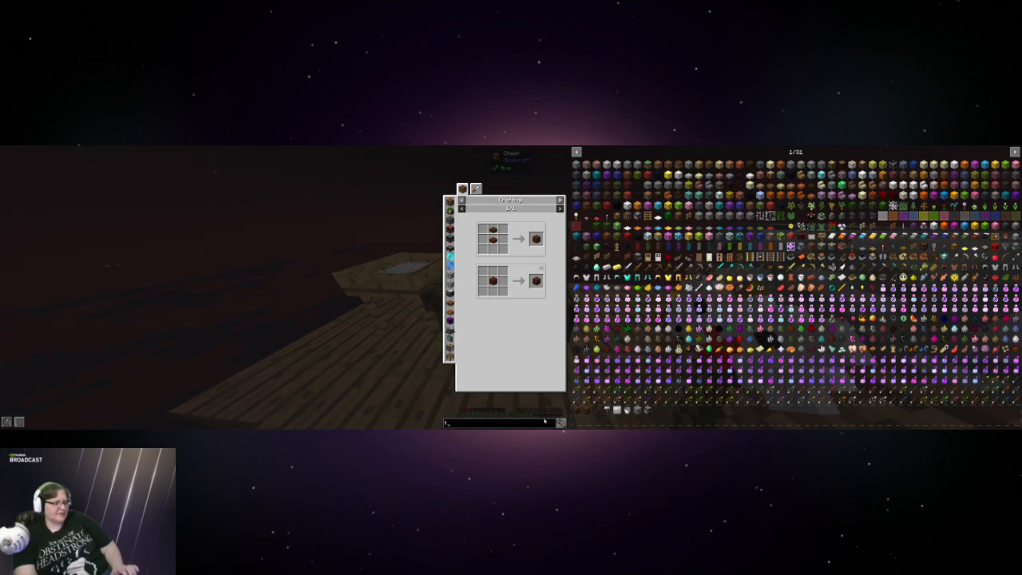
type("treated_")
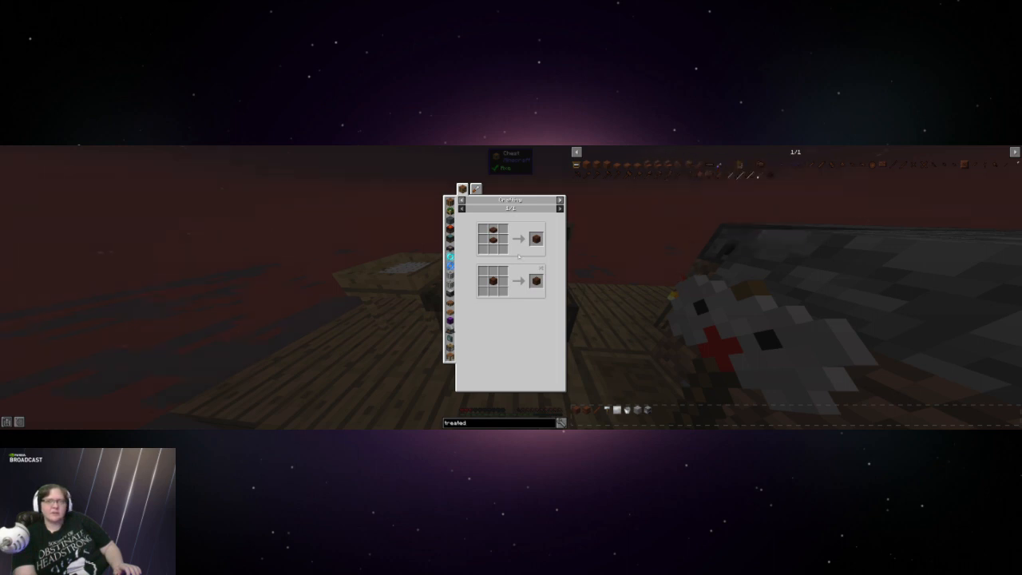
type("_")
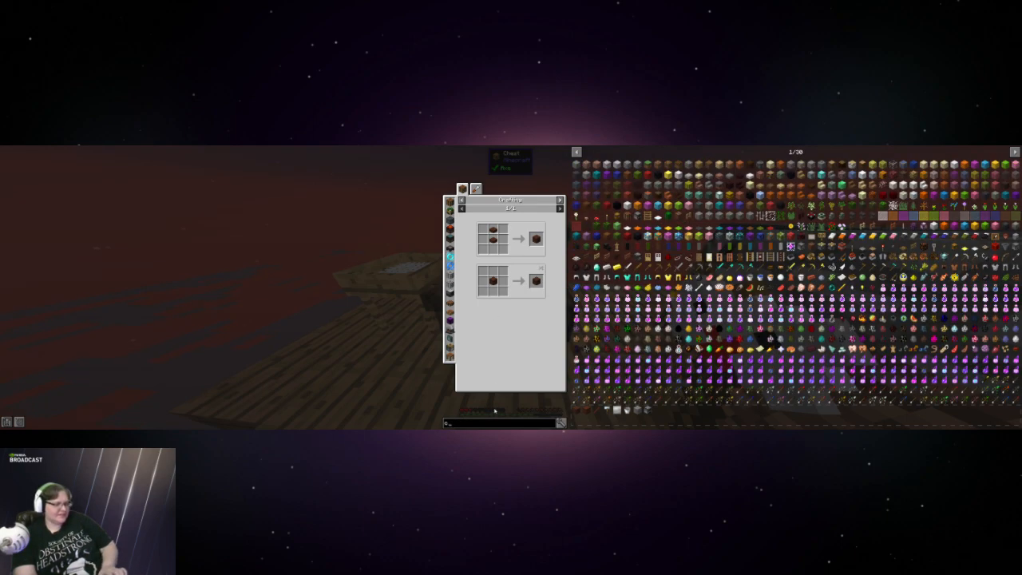
type("coke")
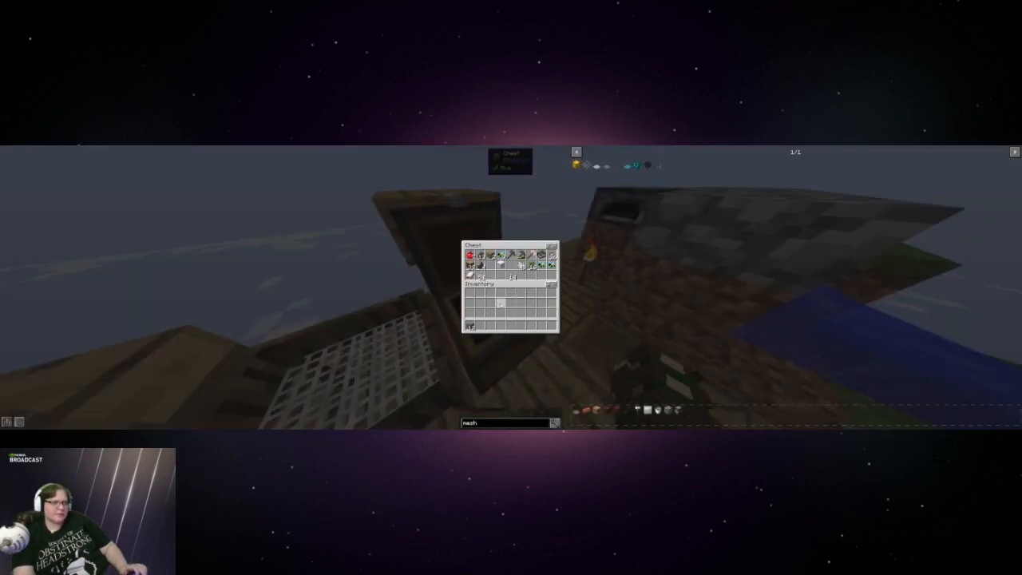
mouse_move(521, 263)
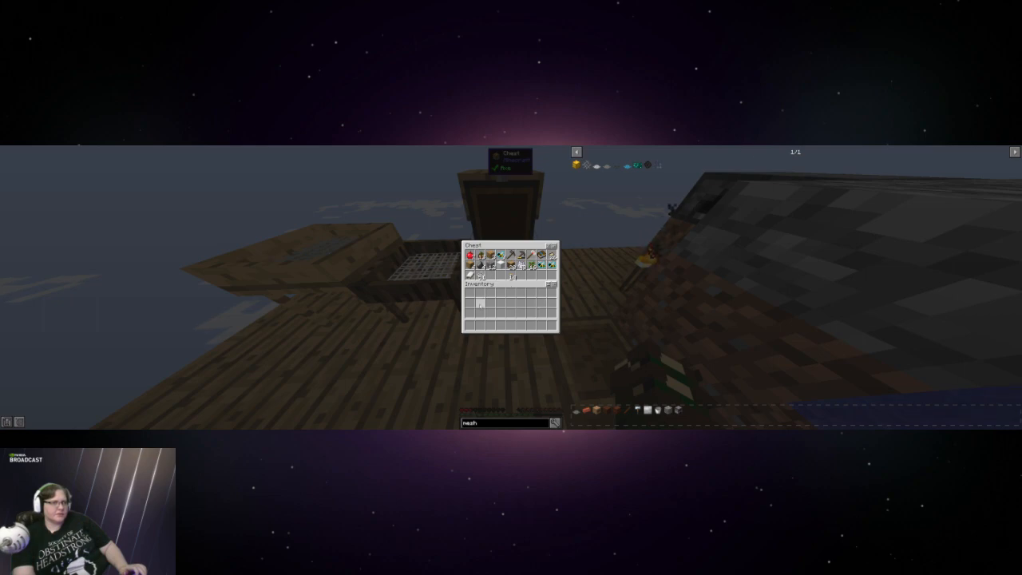
mouse_move(519, 258)
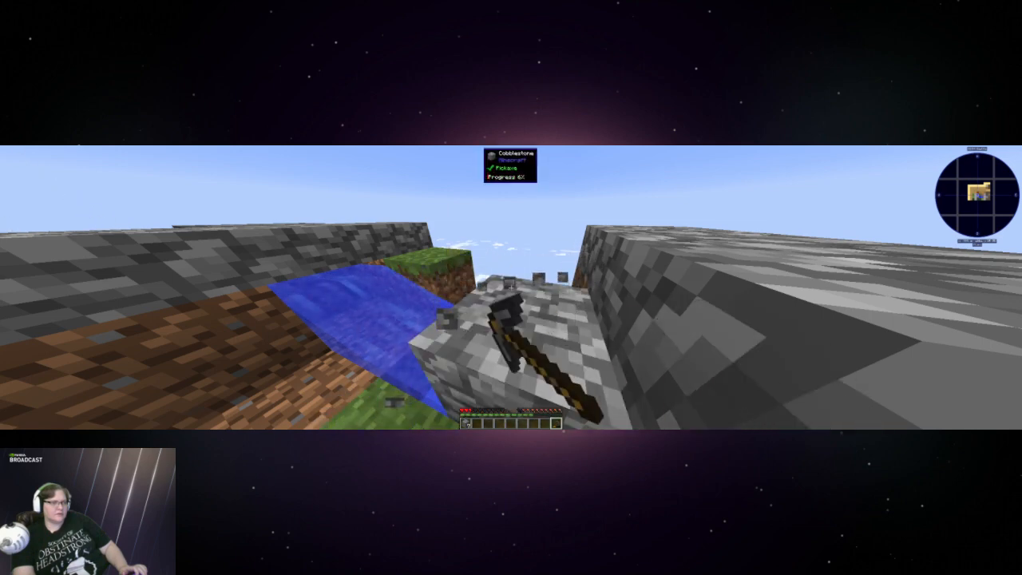
Mine the cobblestone block beside the water repeatedly as it regenerates
left_click(519, 344)
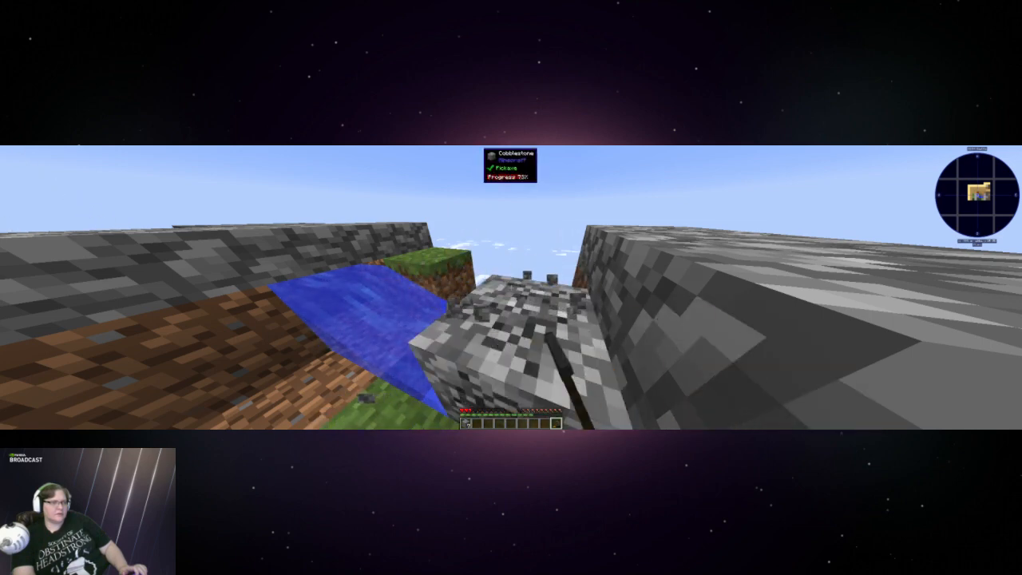
left_click(511, 319)
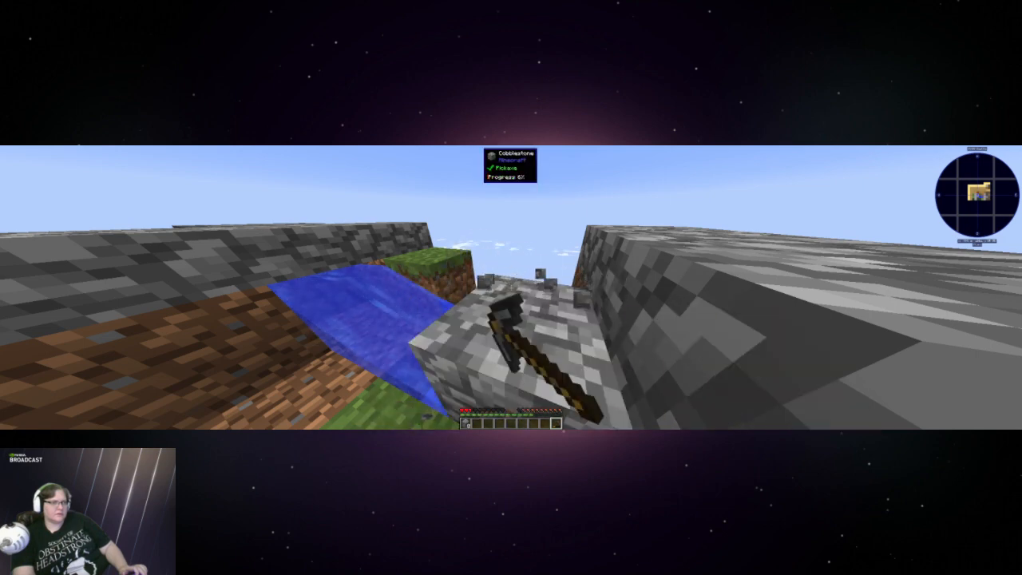
left_click(511, 319)
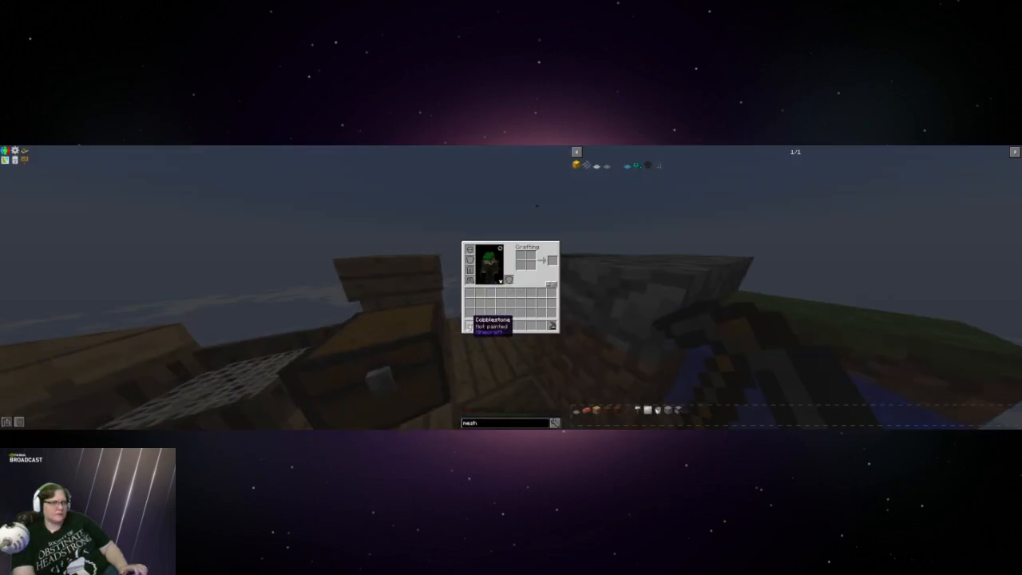
mouse_move(551, 326)
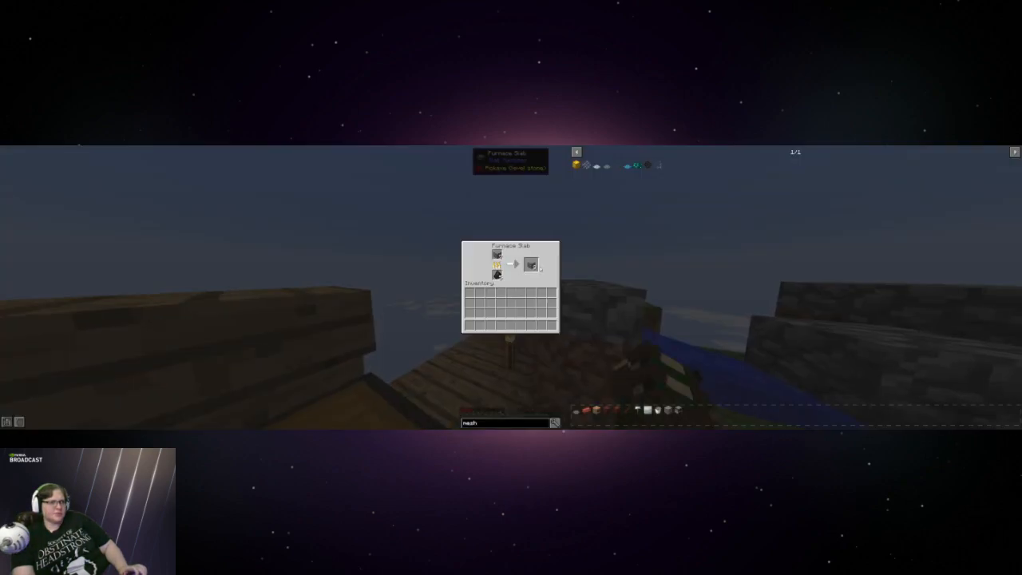
Close the Furnace Slab screen and return to the wooden platform
key("Escape")
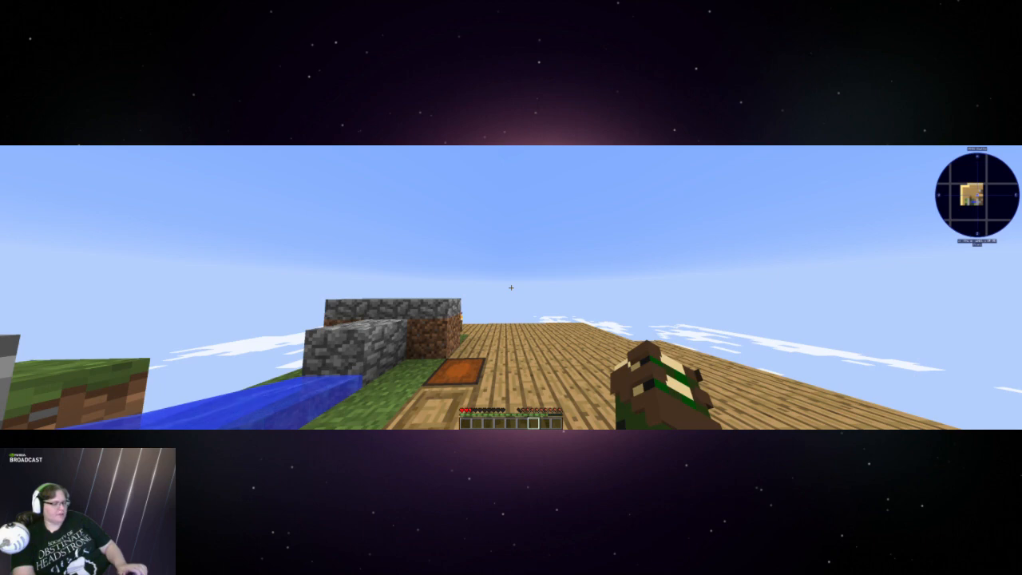